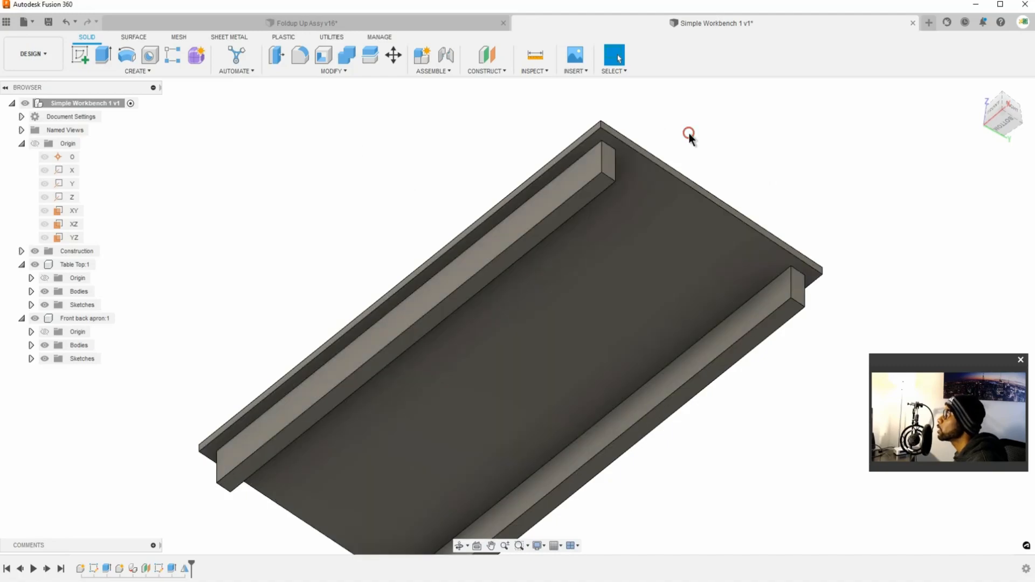
mouse_move(486, 71)
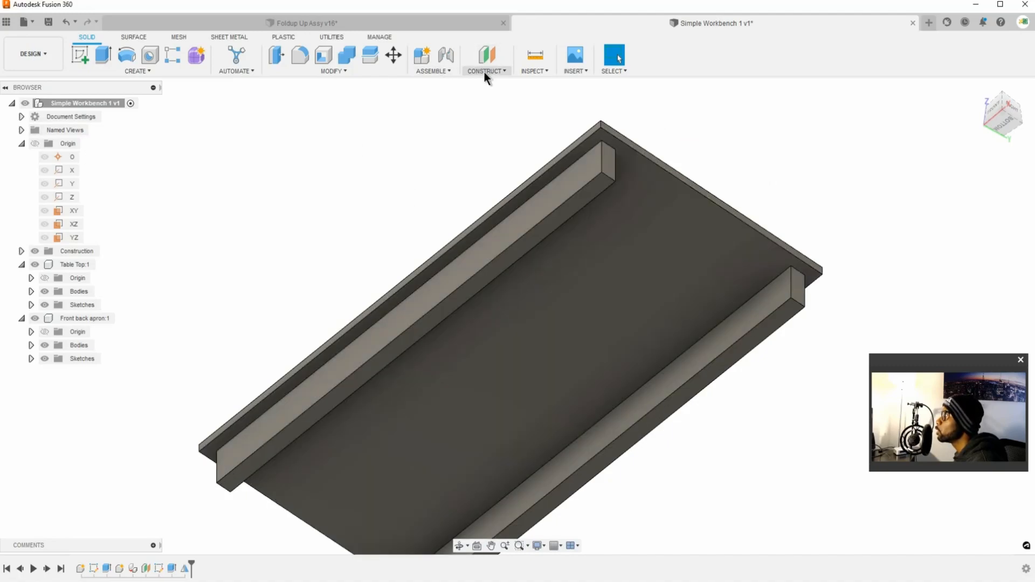
- Create a new internal component named 'Side Apron' and keep it activated
left_click(421, 56)
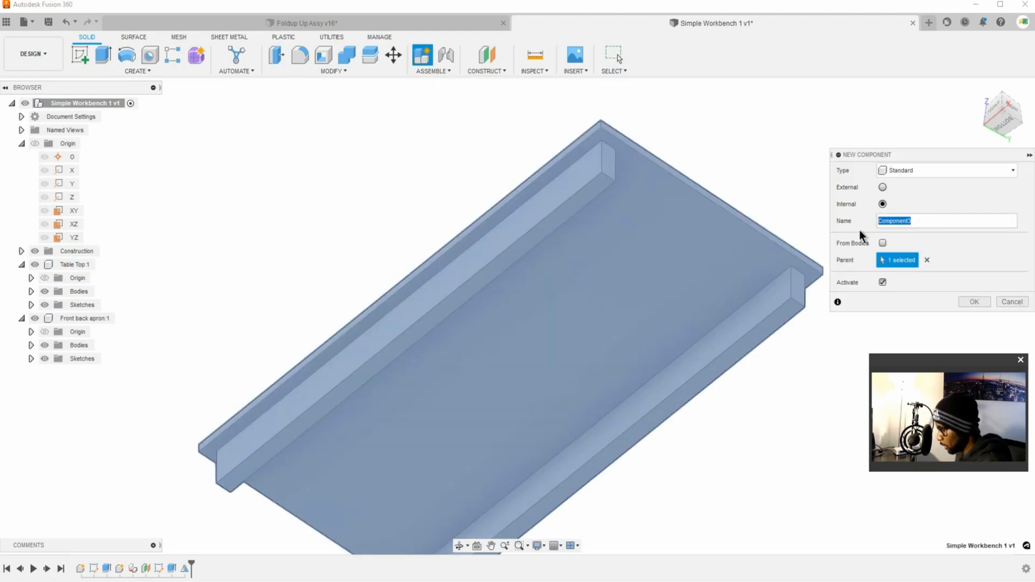
type("Side Apron")
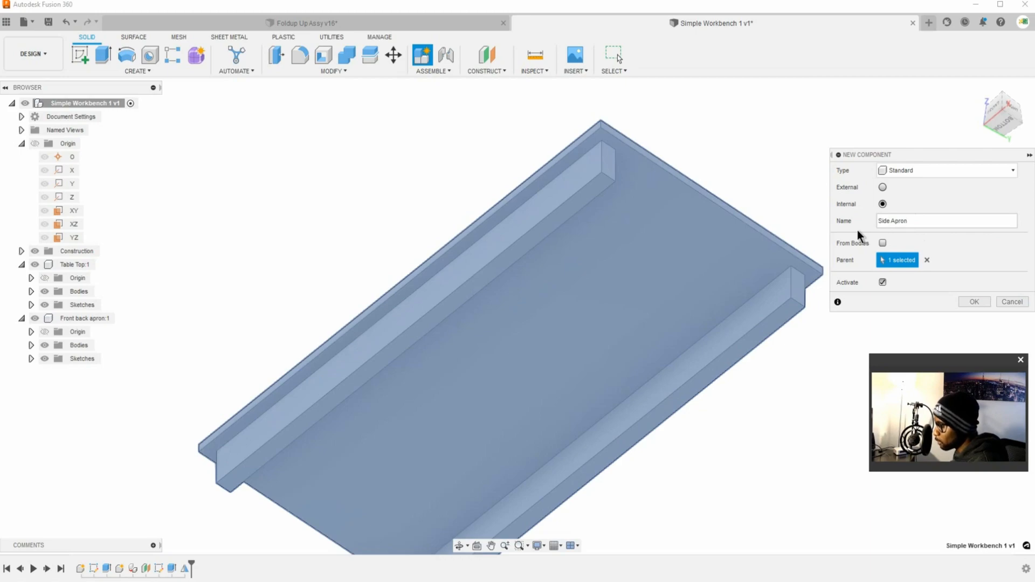
left_click(946, 221)
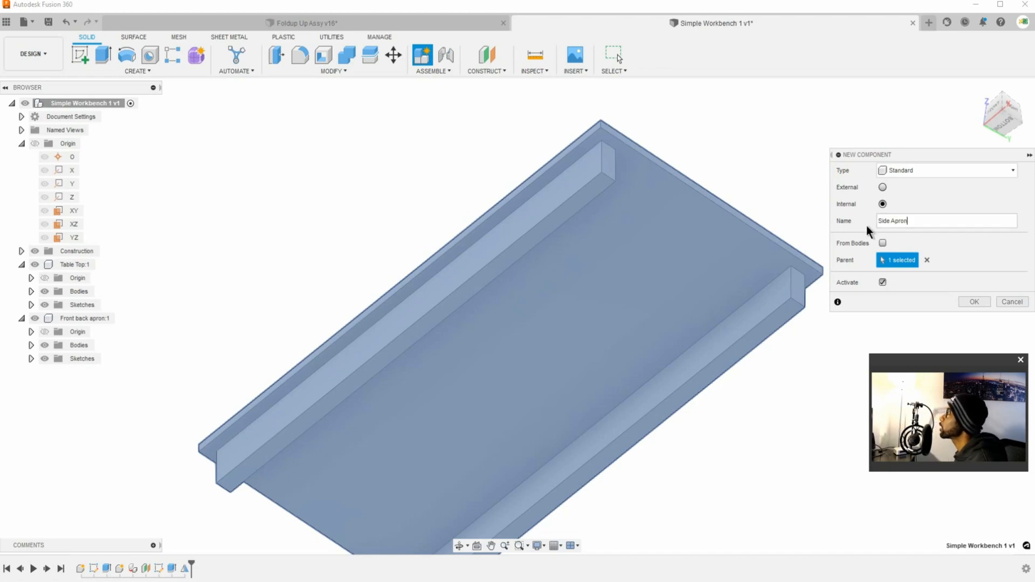
left_click(973, 302)
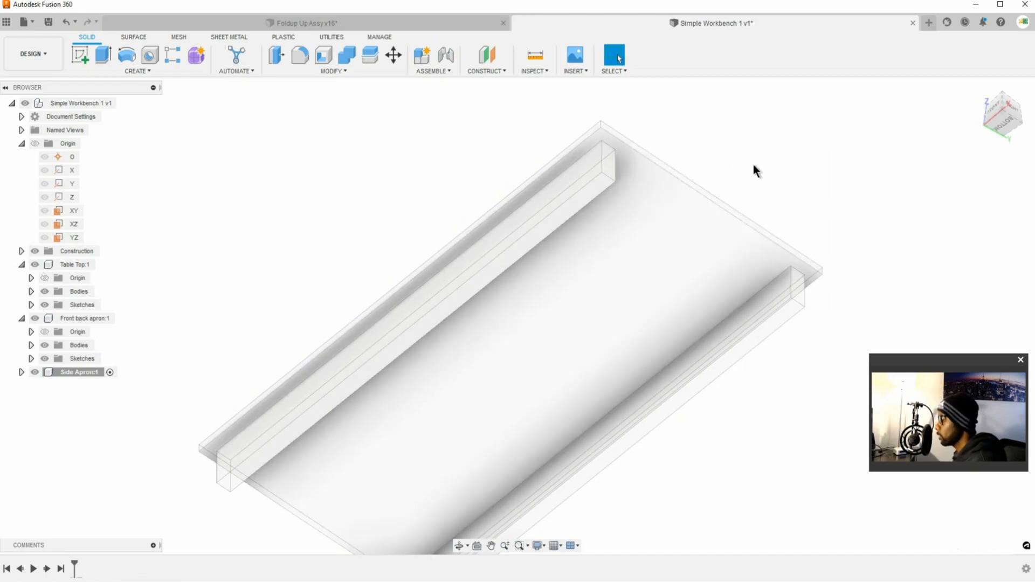
mouse_move(607, 169)
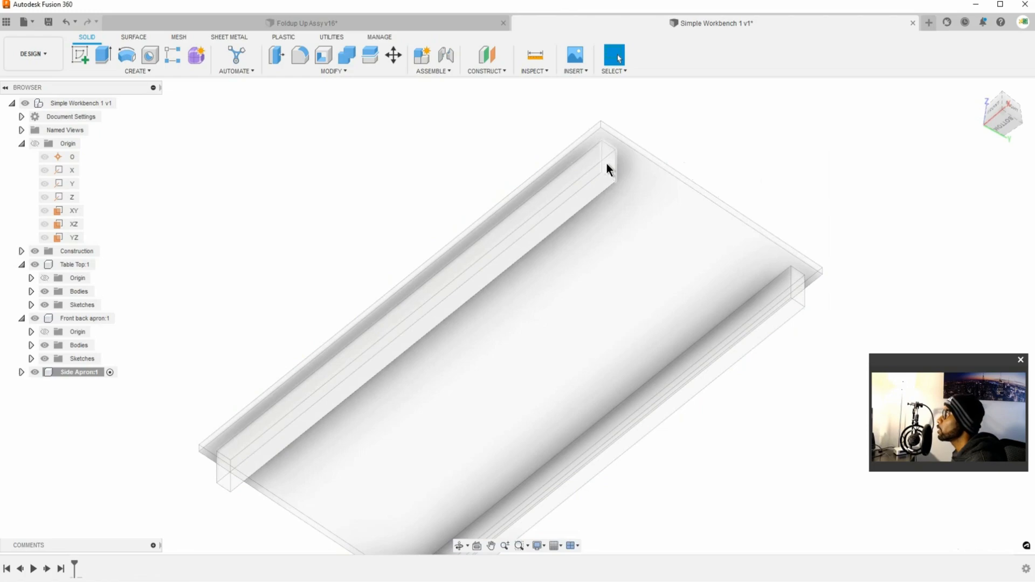
- Start a sketch on the apron's end face and expand the Side Apron, Table Top and apron bodies in the browser
left_click(607, 164)
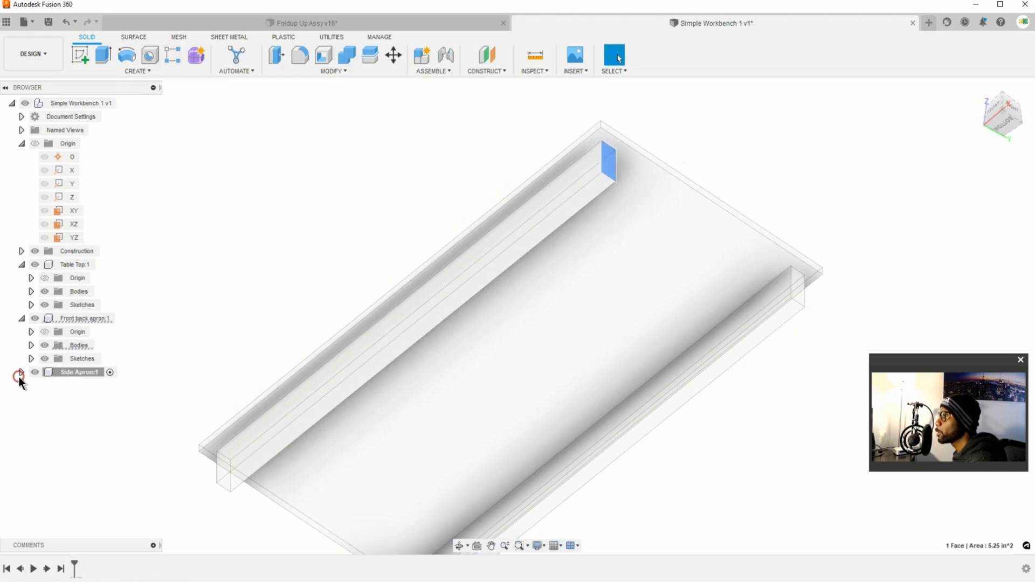
left_click(20, 371)
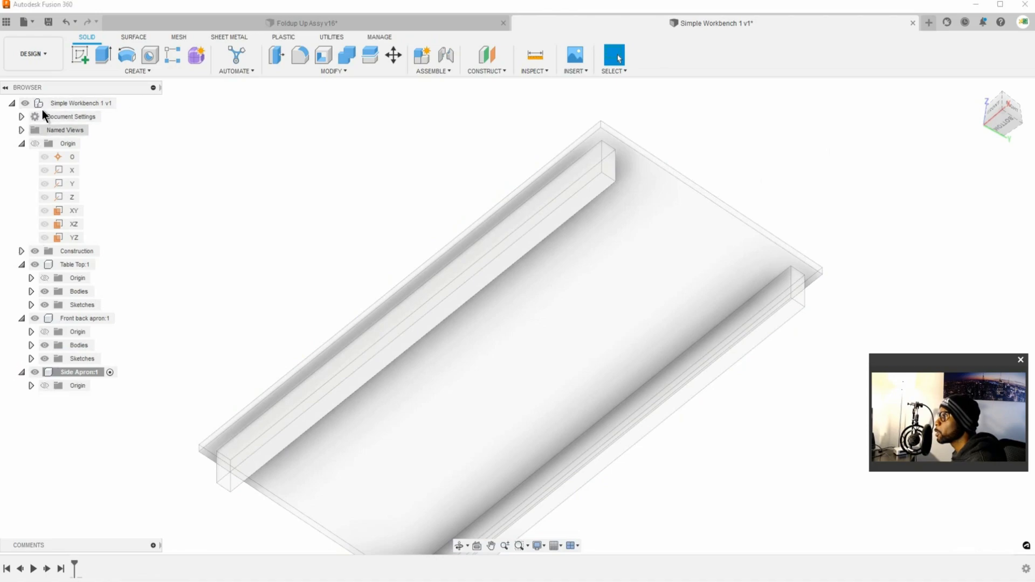
left_click(77, 277)
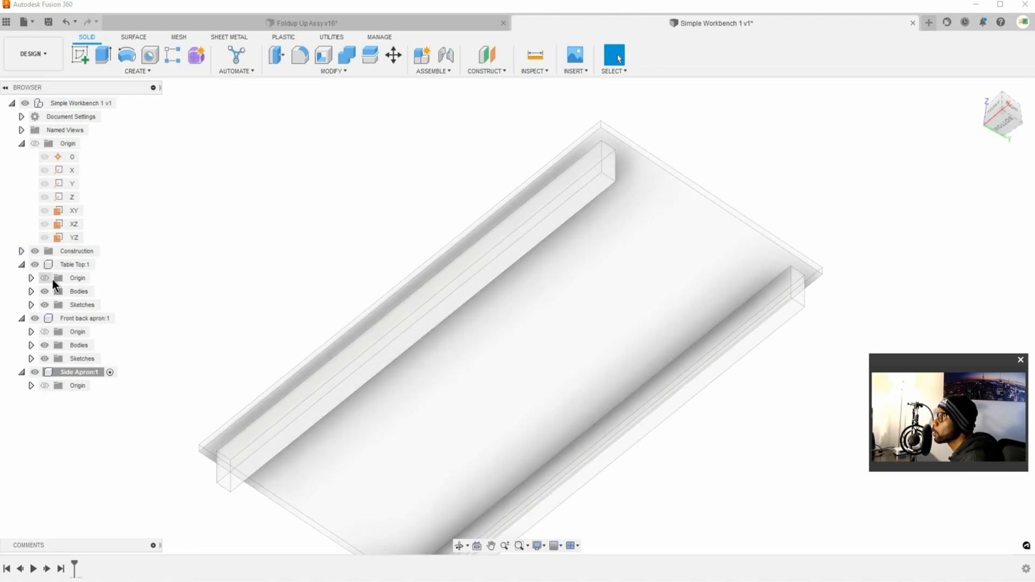
left_click(31, 291)
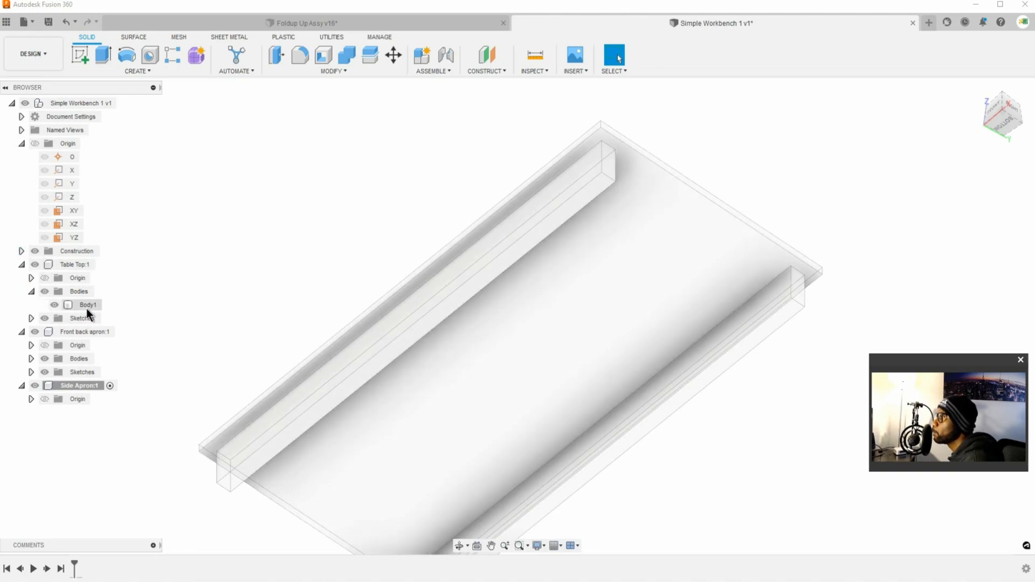
left_click(87, 304)
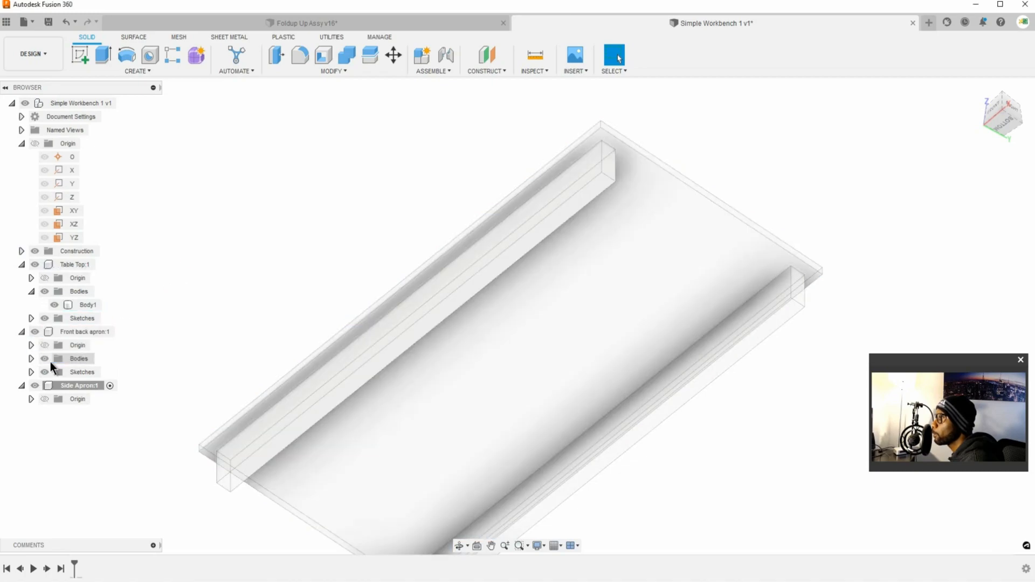
left_click(30, 358)
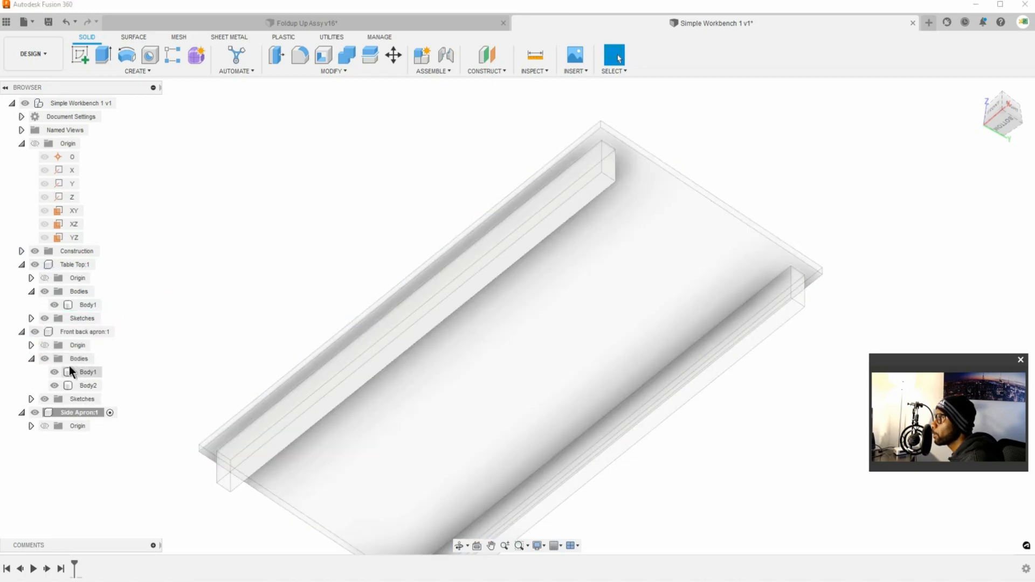
left_click(87, 371)
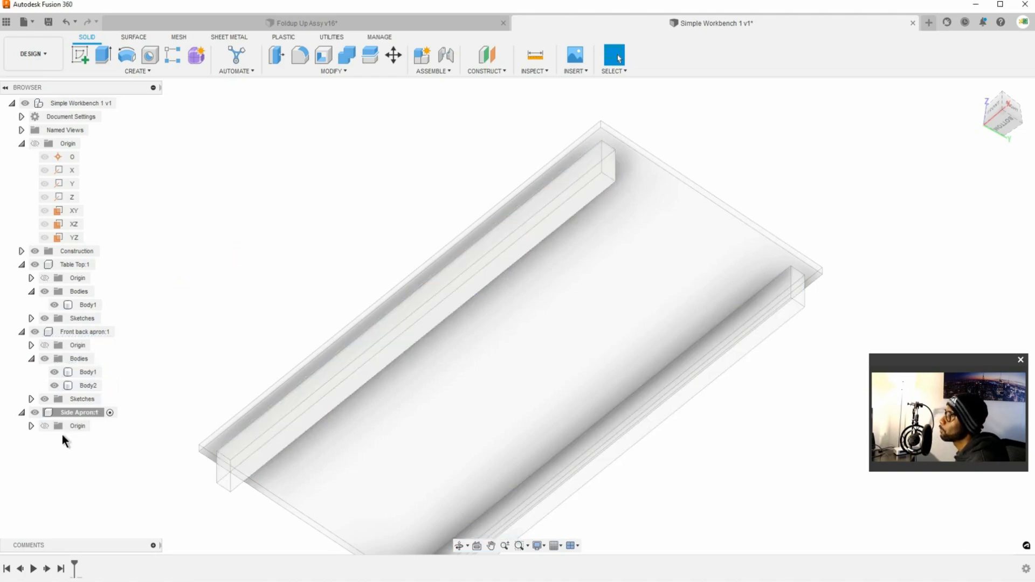
mouse_move(80, 55)
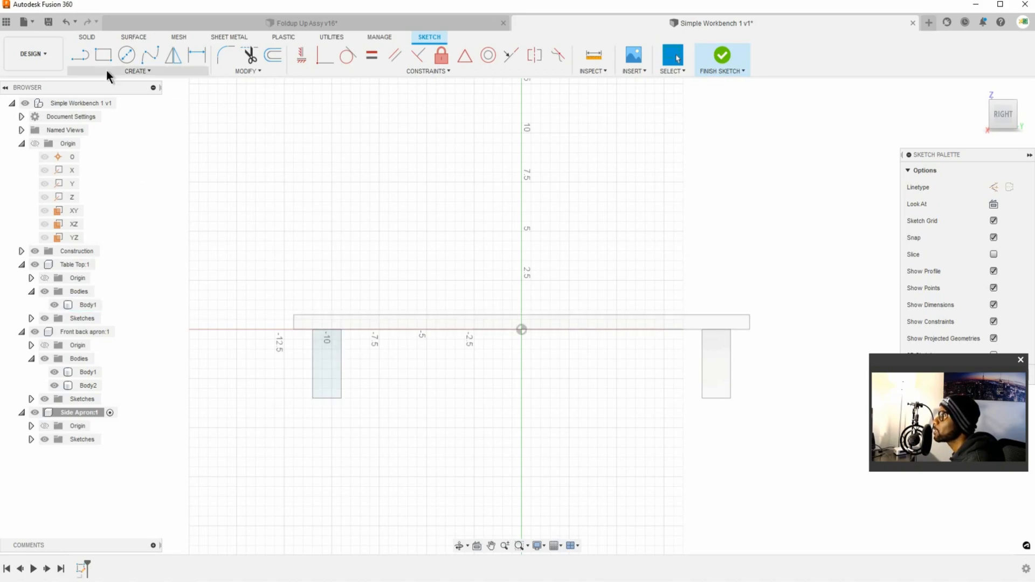
- Try the Rectangle tool twice without drawing, then finish the Side Apron sketch
left_click(100, 55)
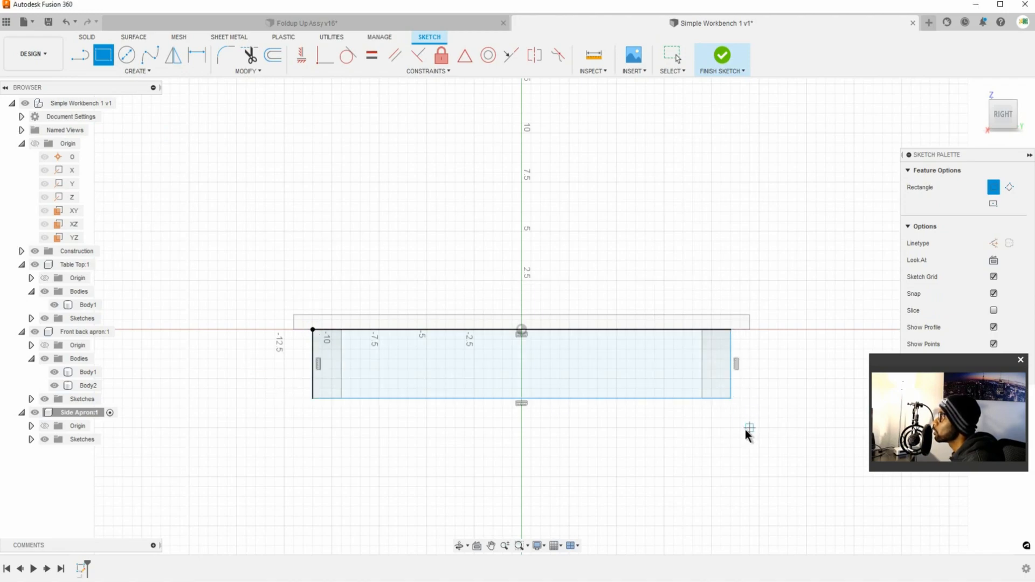
left_click(672, 55)
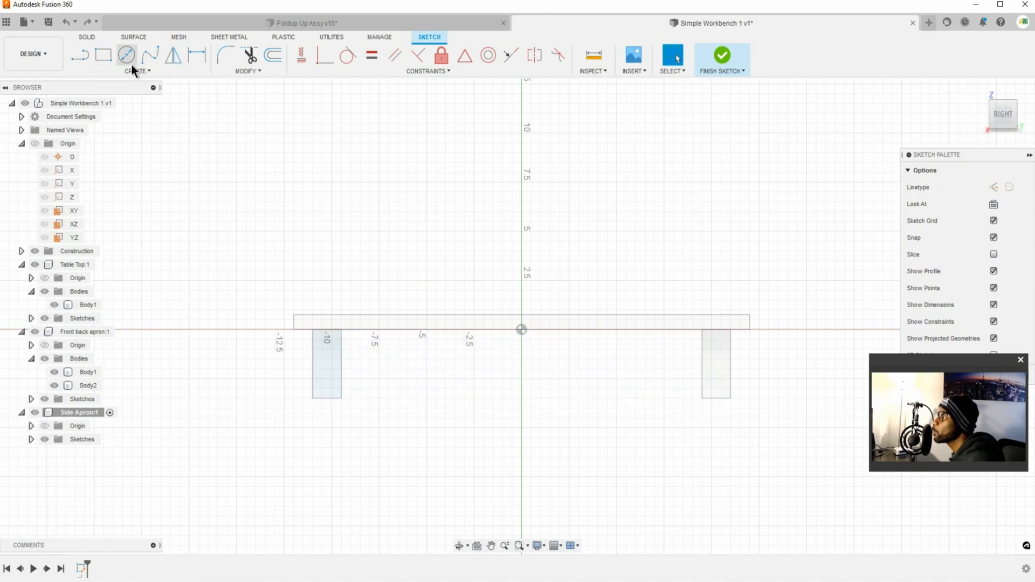
left_click(104, 56)
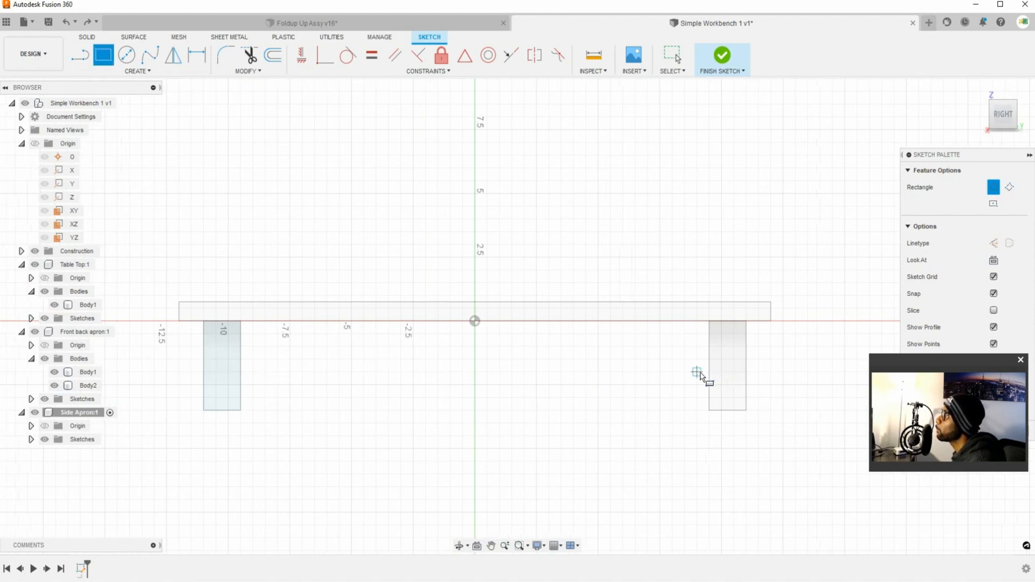
mouse_move(680, 377)
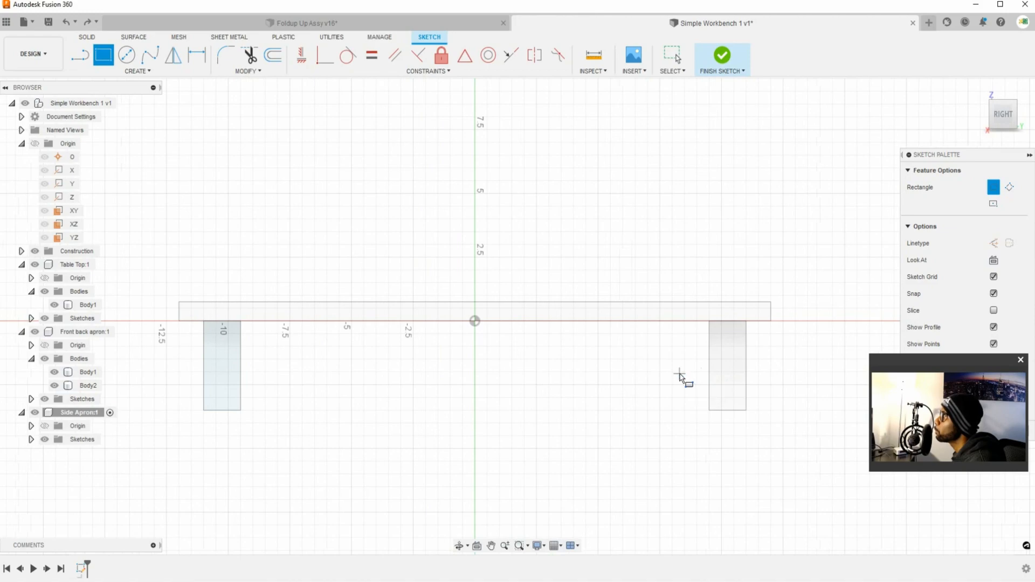
mouse_move(253, 330)
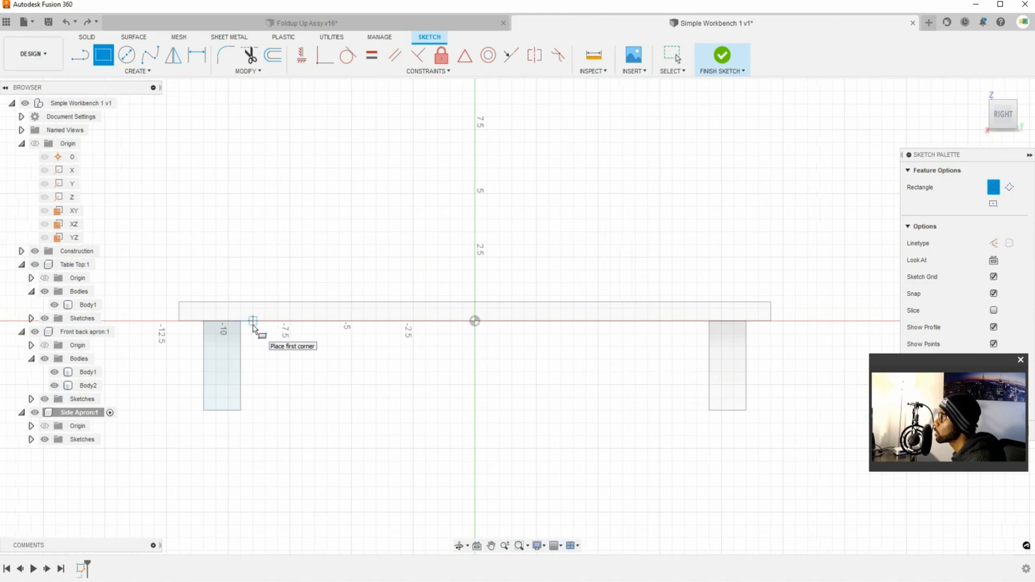
mouse_move(362, 336)
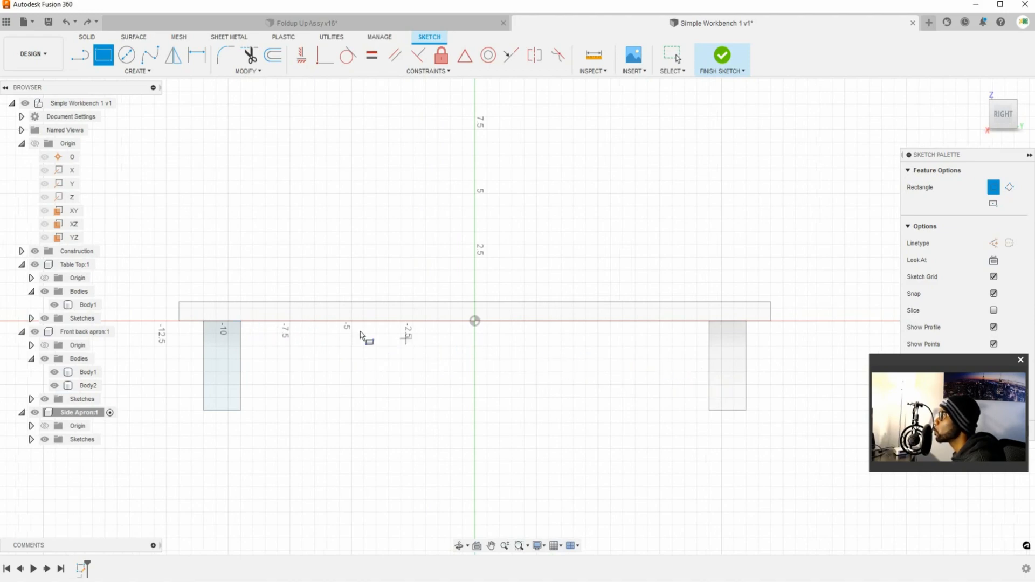
mouse_move(242, 329)
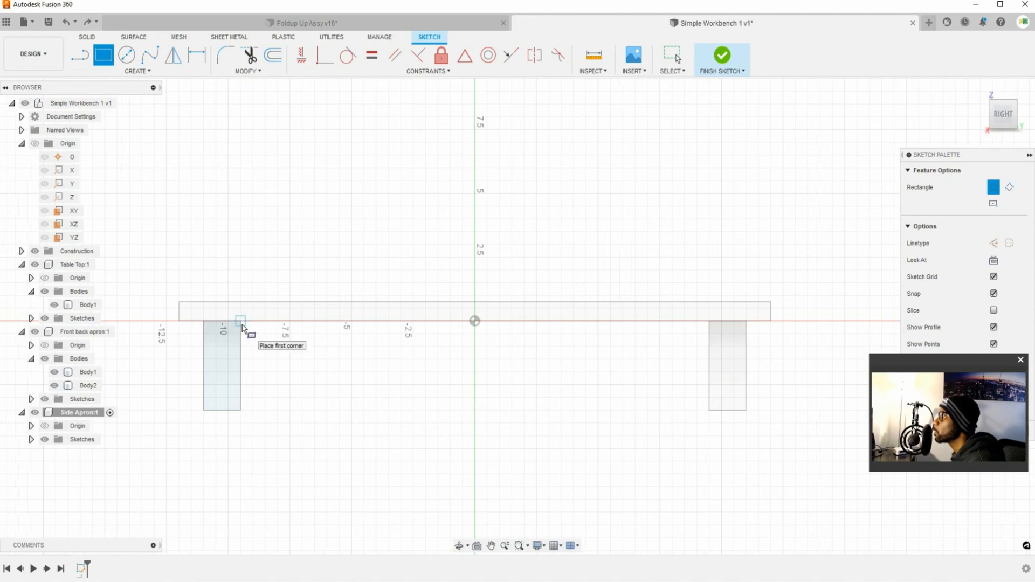
mouse_move(187, 338)
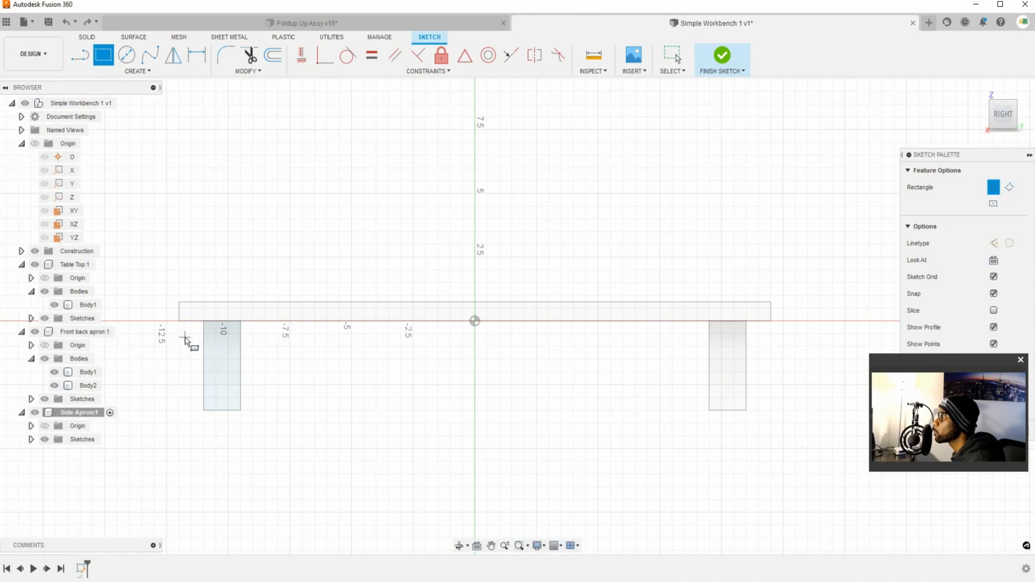
mouse_move(264, 349)
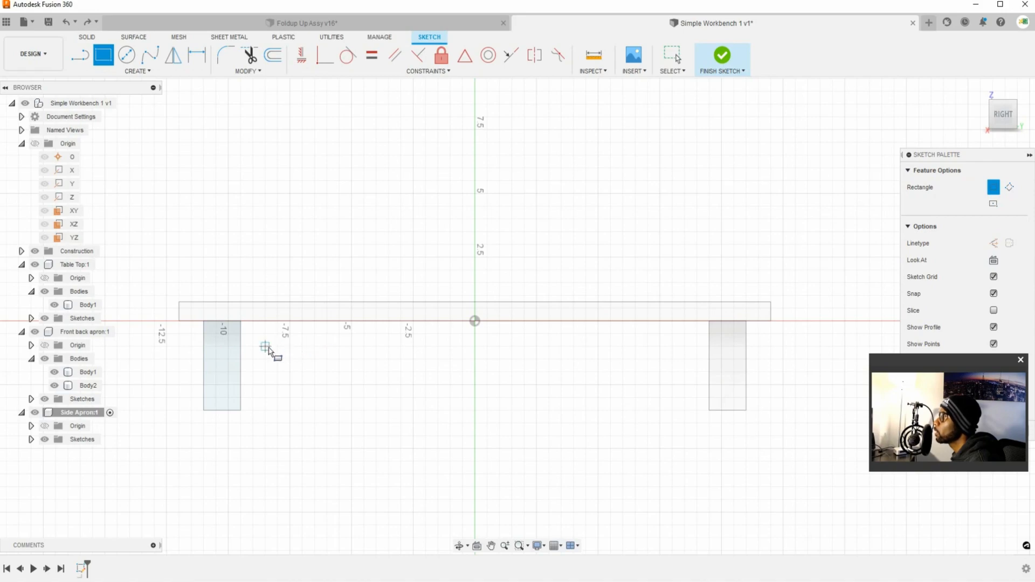
mouse_move(243, 330)
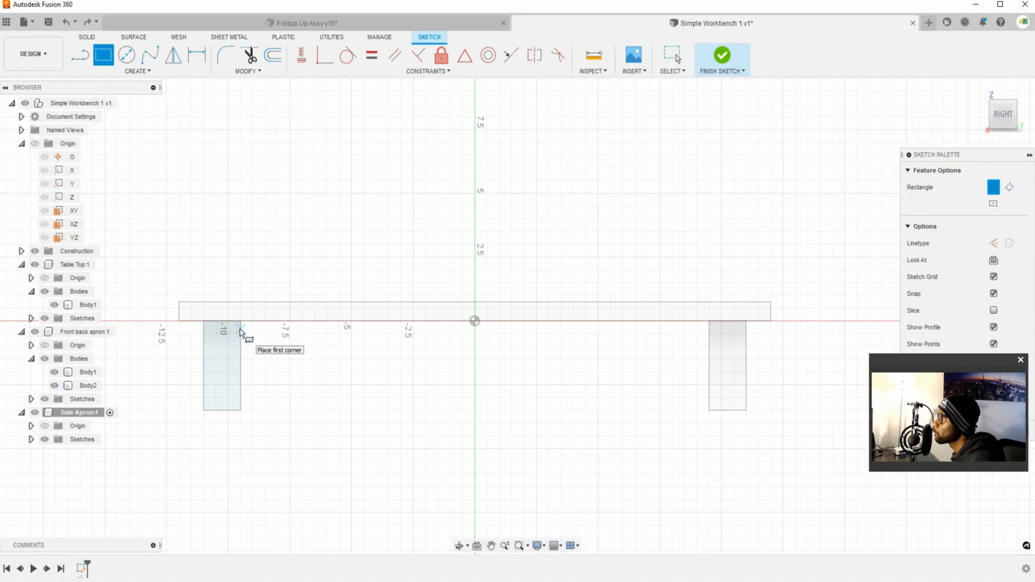
mouse_move(222, 243)
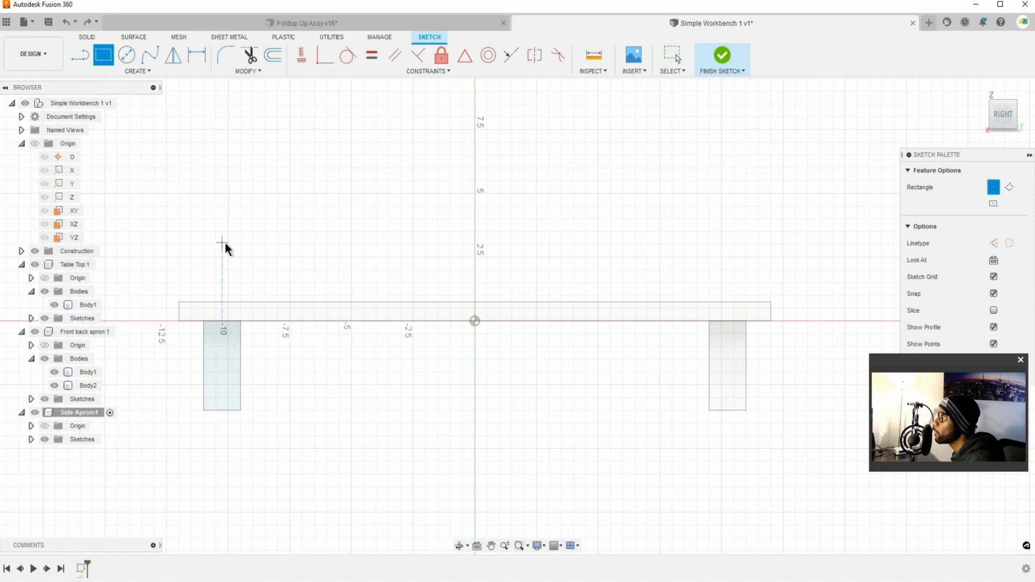
left_click(722, 55)
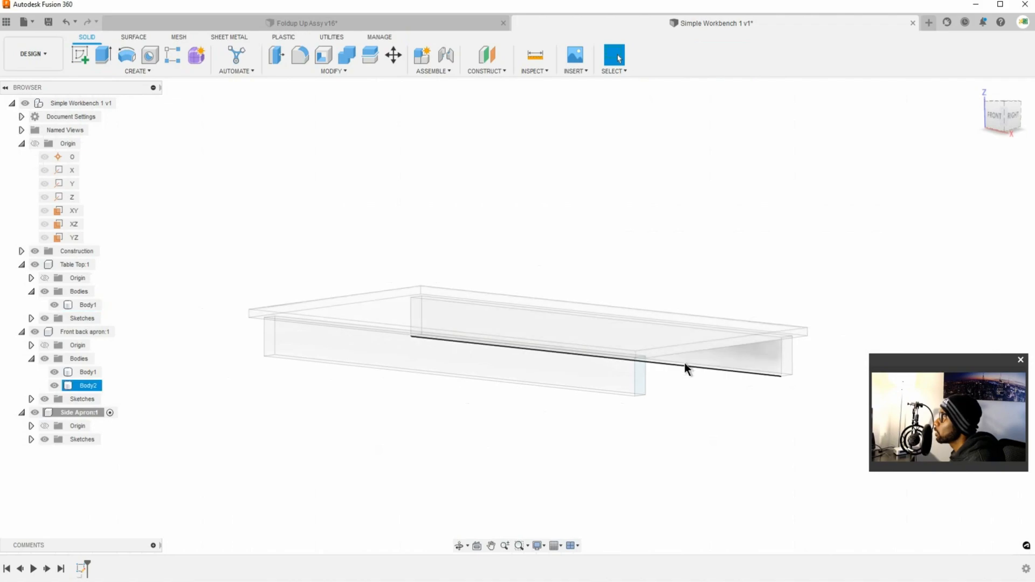
- Select the front apron's Body1 and its bottom edge, reading its 46.00 in length
left_click(88, 372)
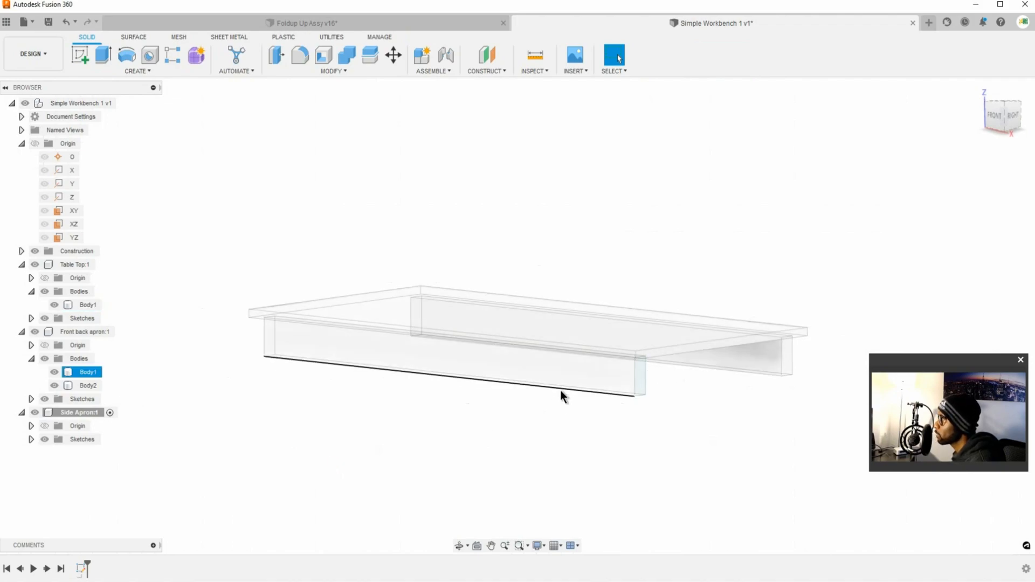
left_click(449, 366)
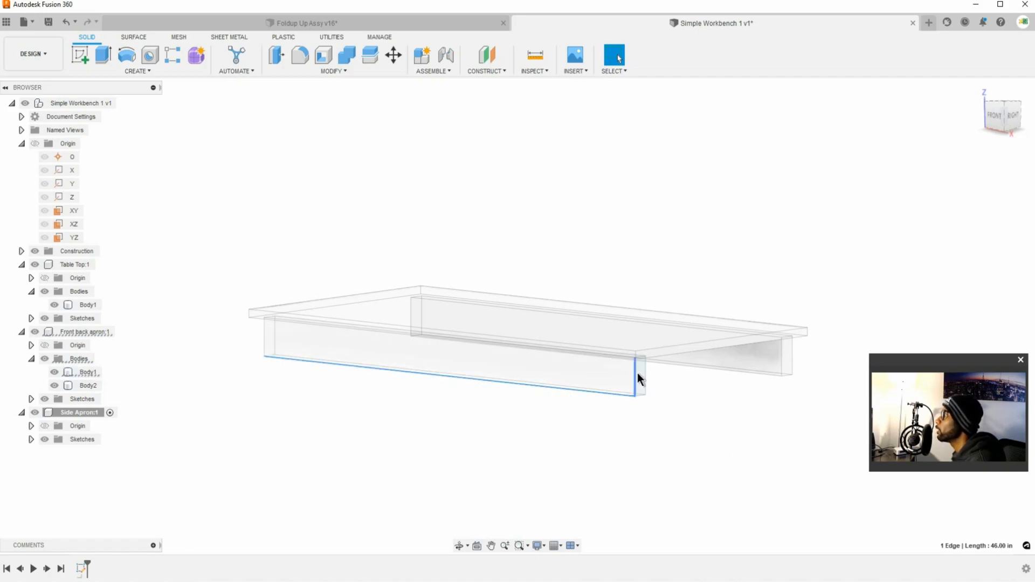
left_click(87, 371)
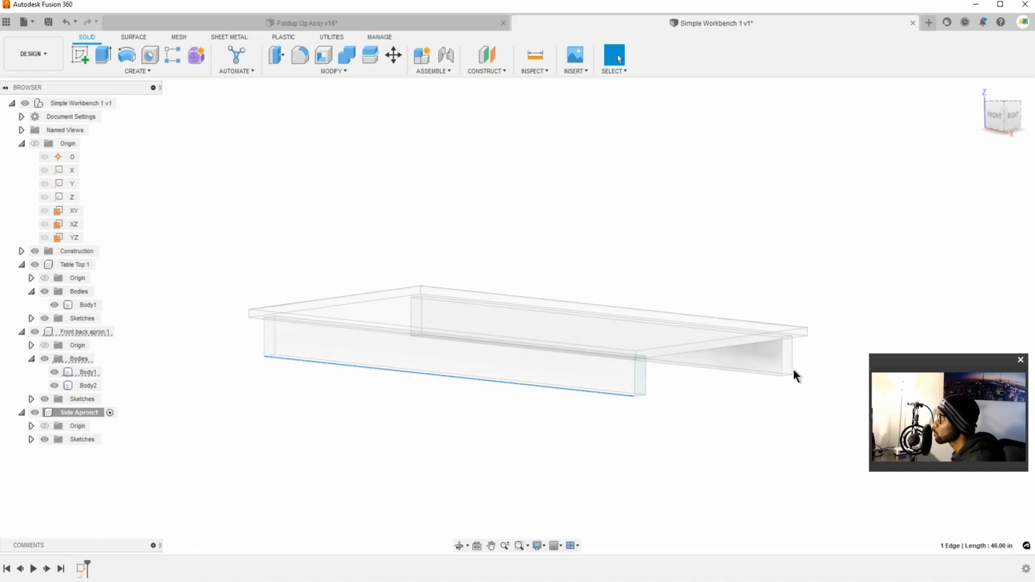
mouse_move(672, 390)
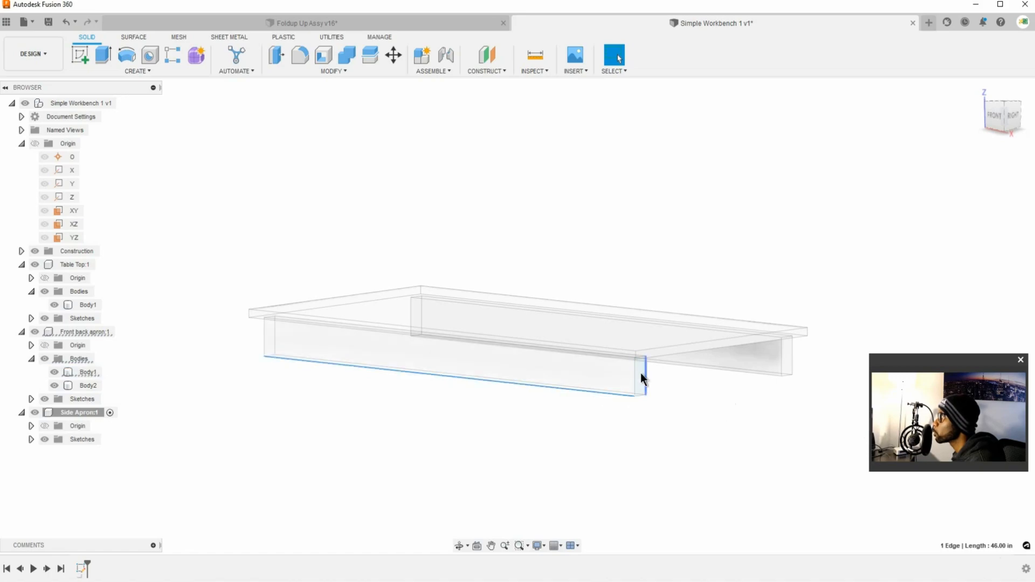
mouse_move(652, 388)
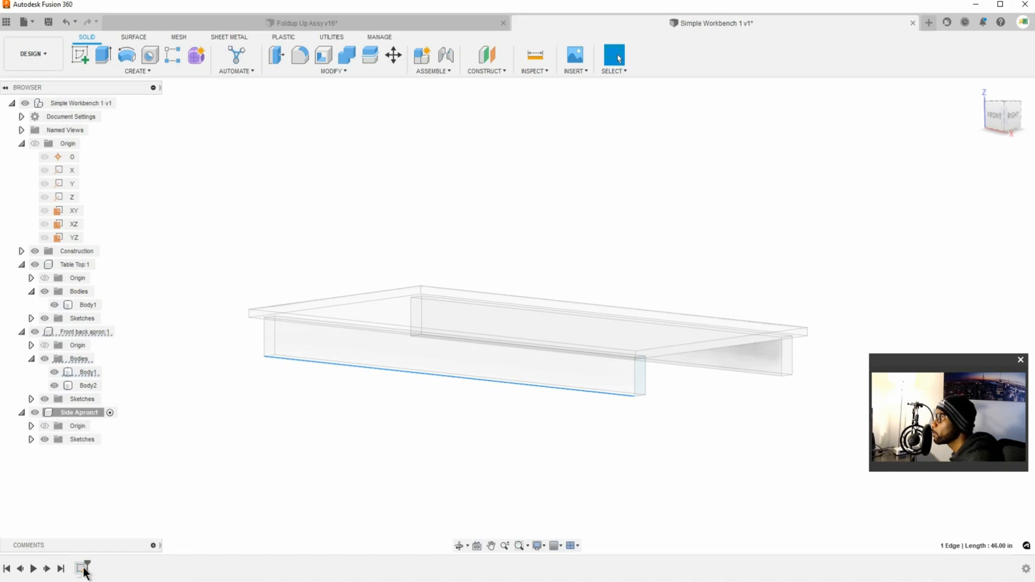
mouse_move(121, 332)
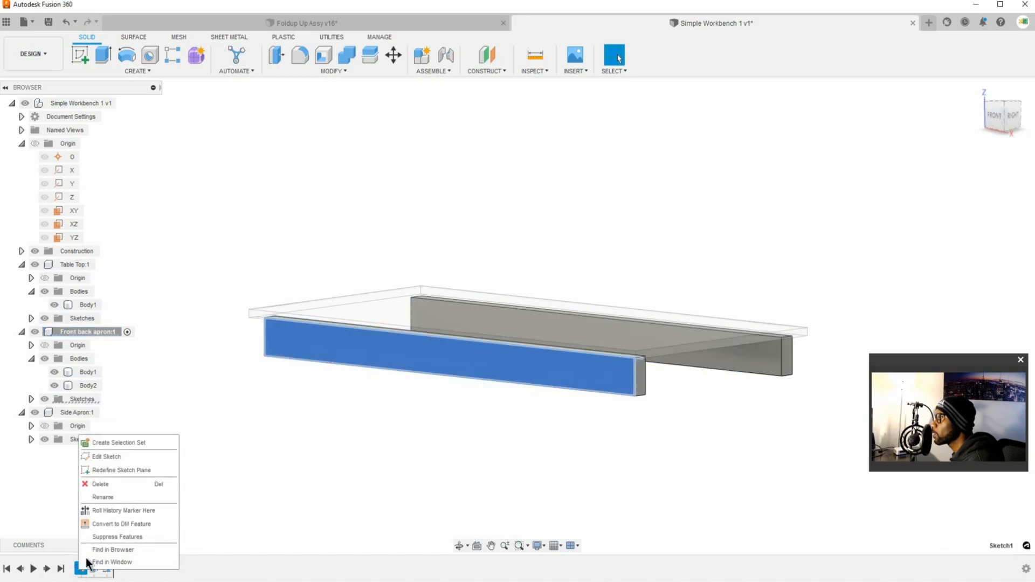
- Edit the apron sketch, add a driven length dimension with 2.50 in end insets, and finish it
left_click(104, 457)
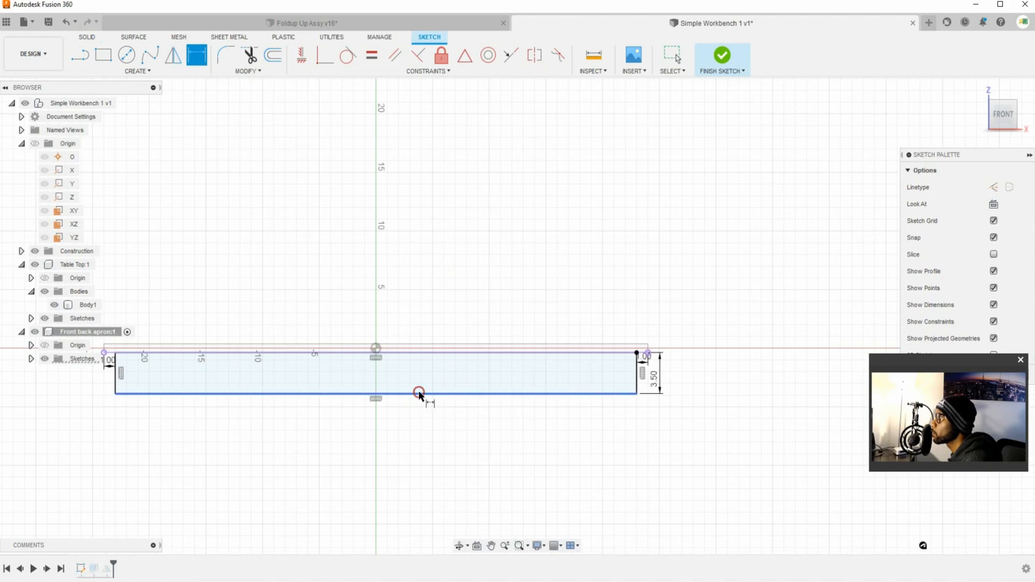
left_click(420, 391)
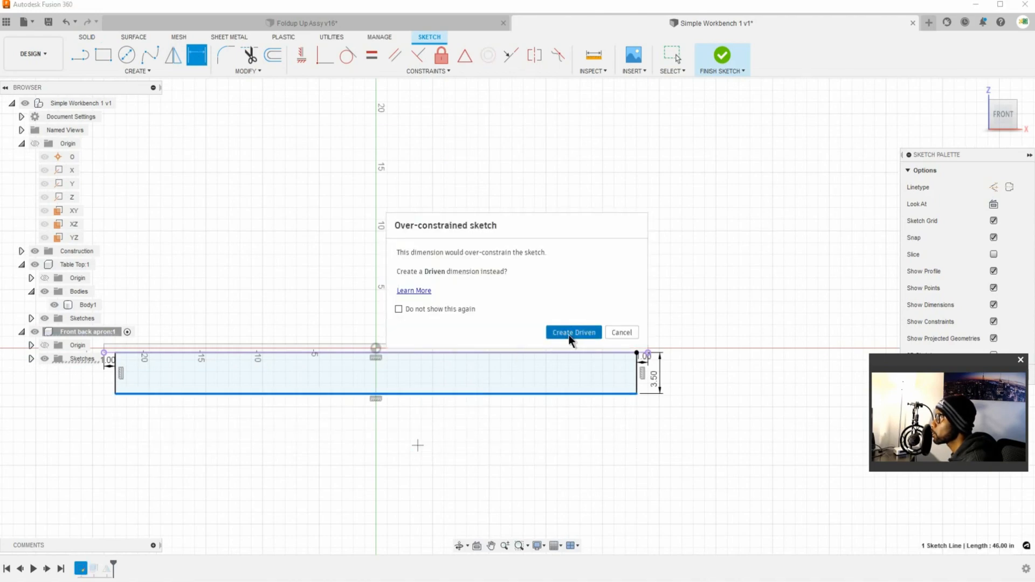
left_click(573, 332)
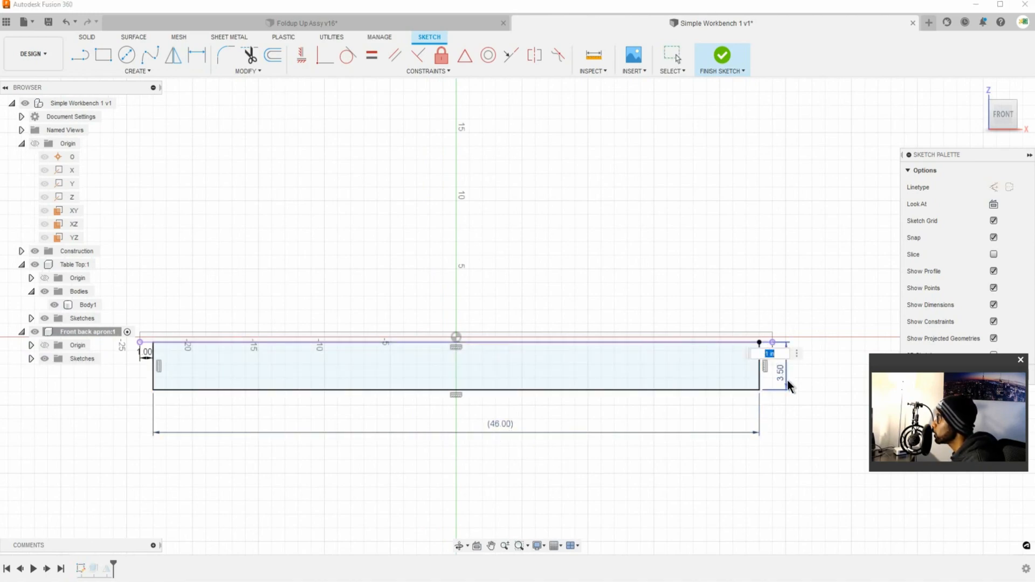
mouse_move(785, 386)
type("2.5")
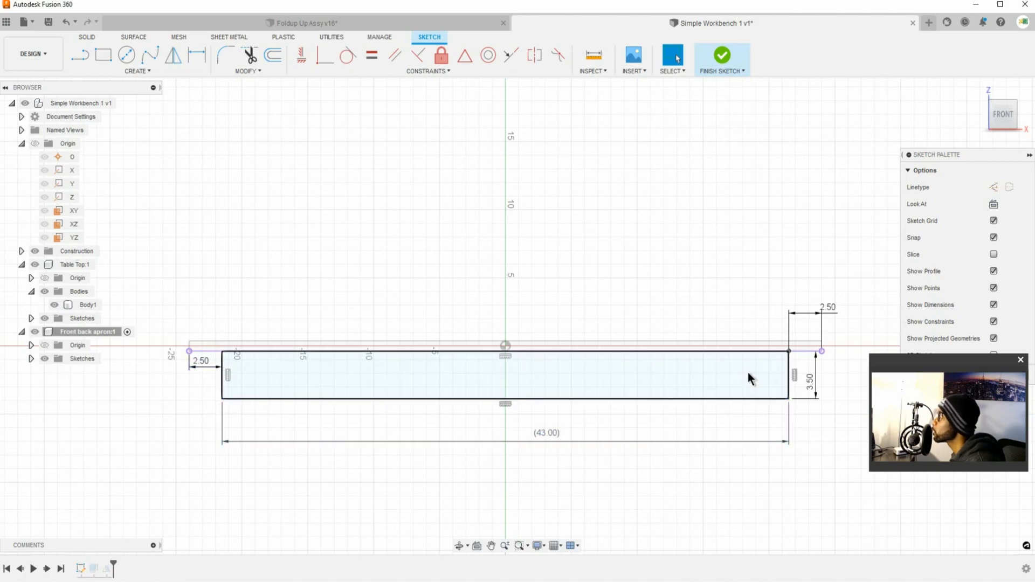
left_click(722, 55)
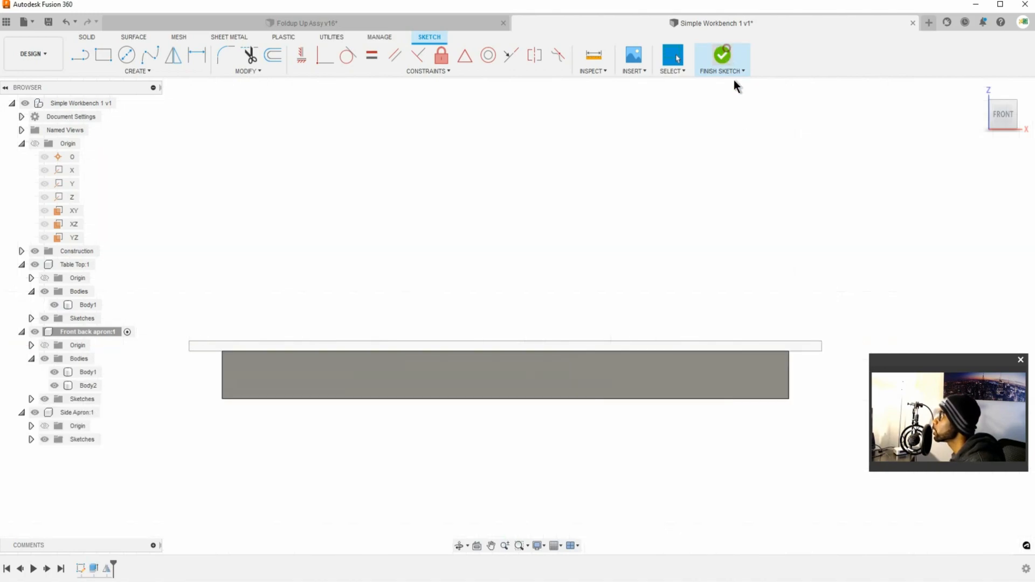
left_click(721, 56)
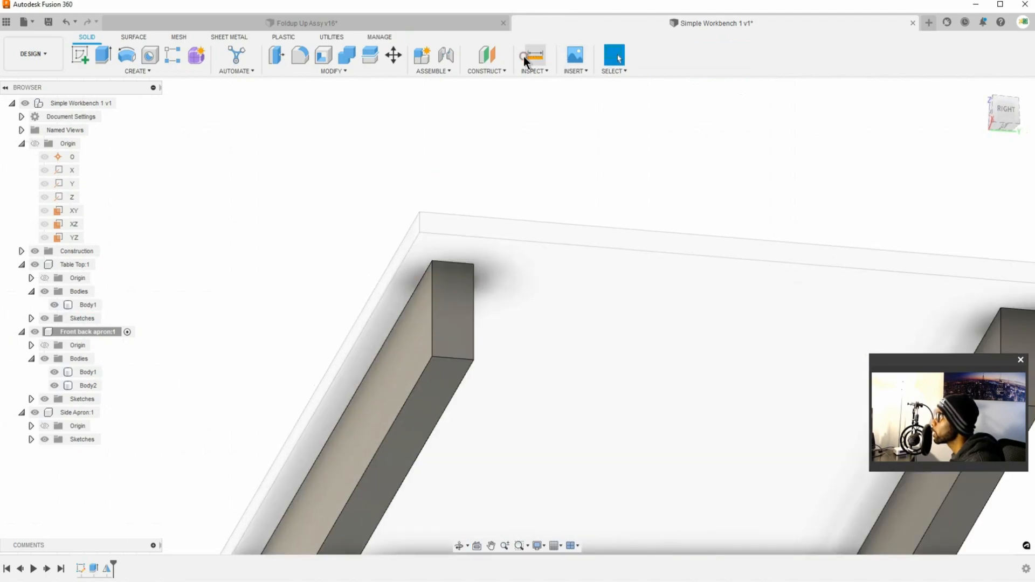
left_click(534, 56)
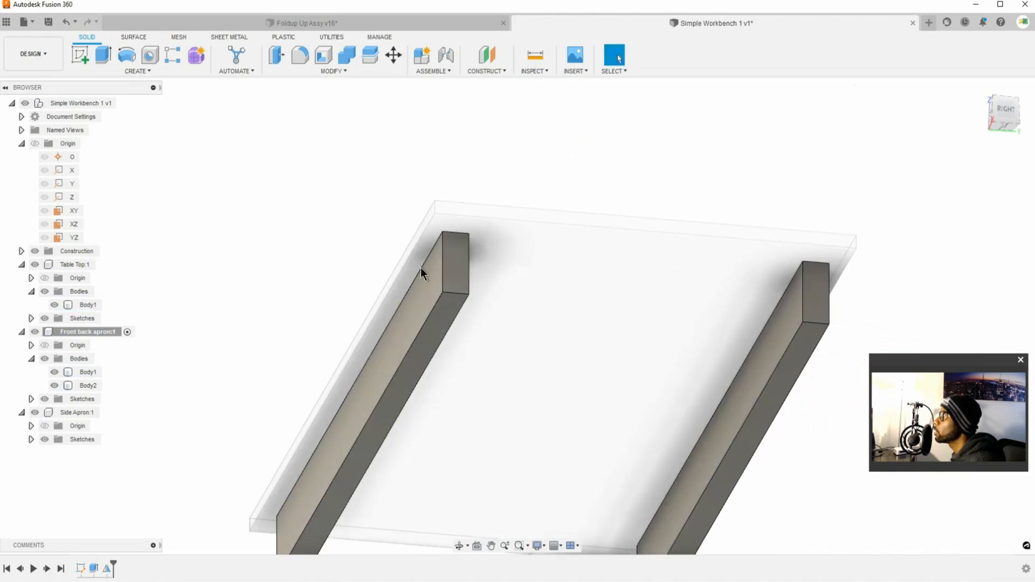
- Edit Side Apron's Sketch1, project the apron and top bodies, and draw a rectangle spanning beneath the top between the aprons
left_click(78, 412)
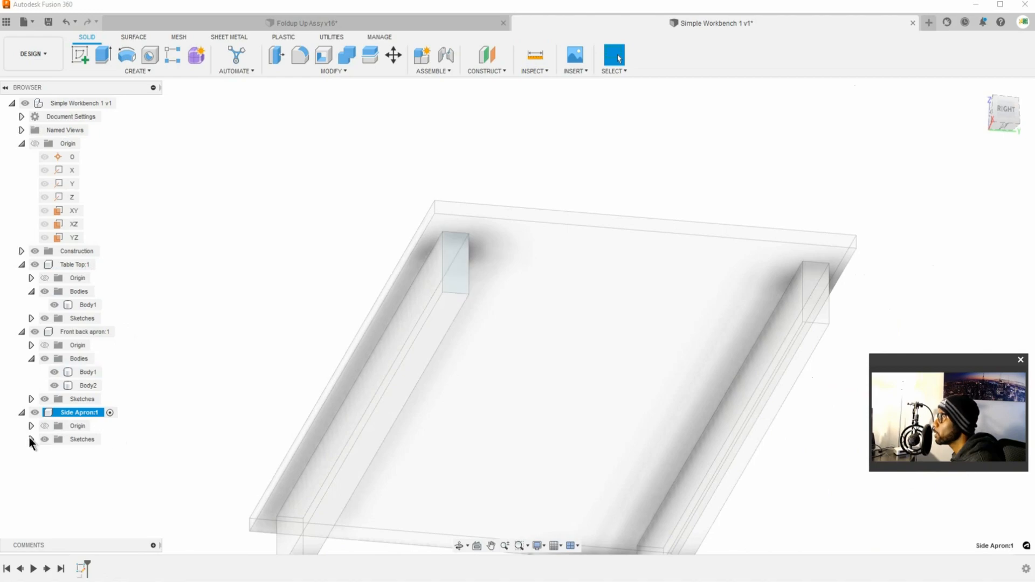
right_click(92, 453)
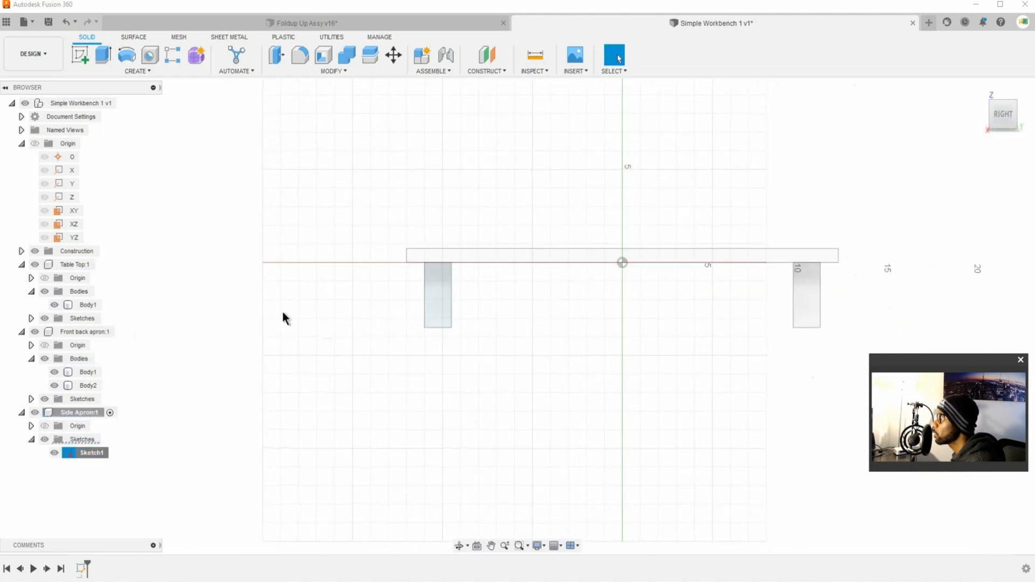
double_click(90, 452)
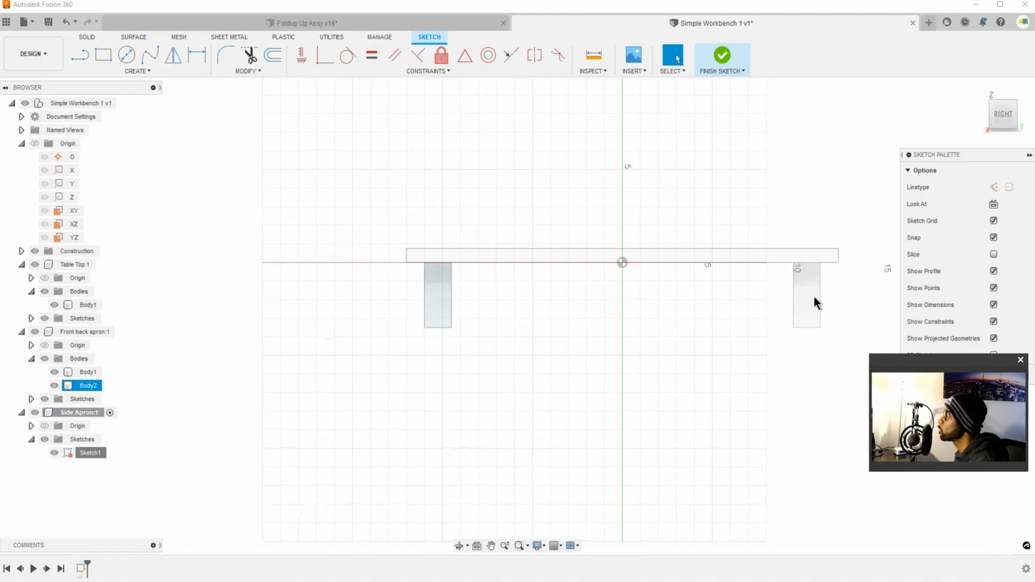
left_click(438, 295)
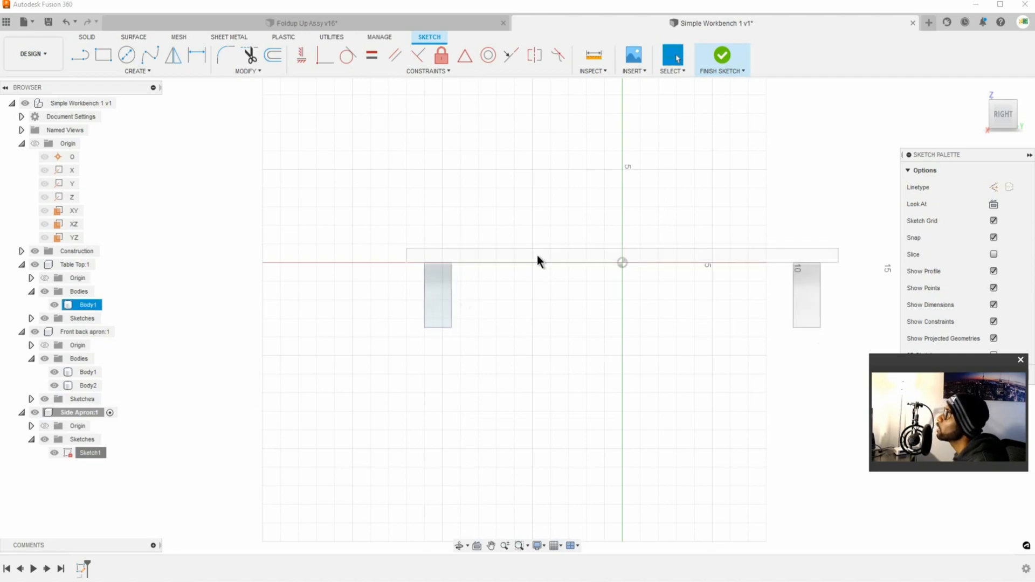
left_click(102, 55)
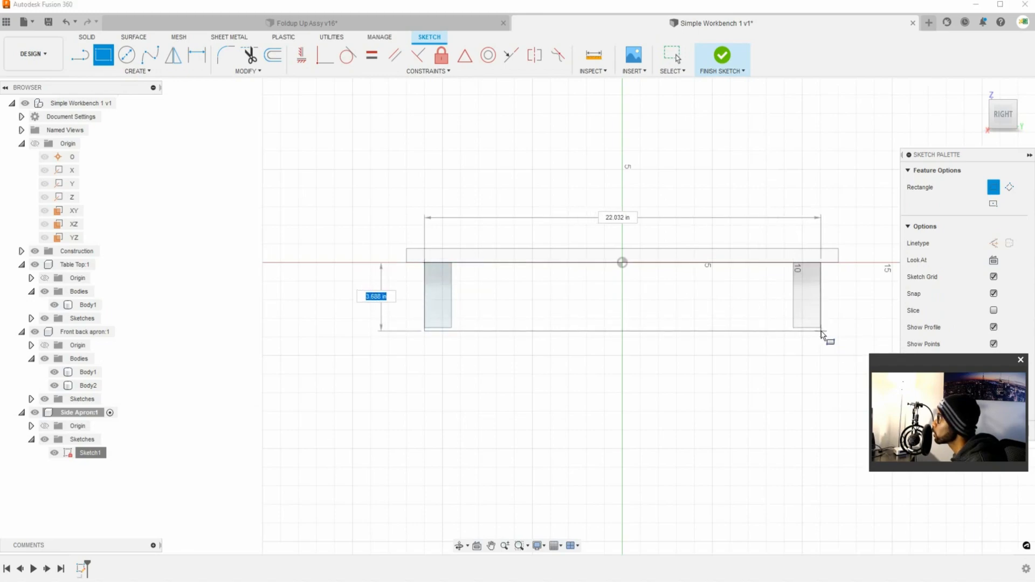
left_click(824, 335)
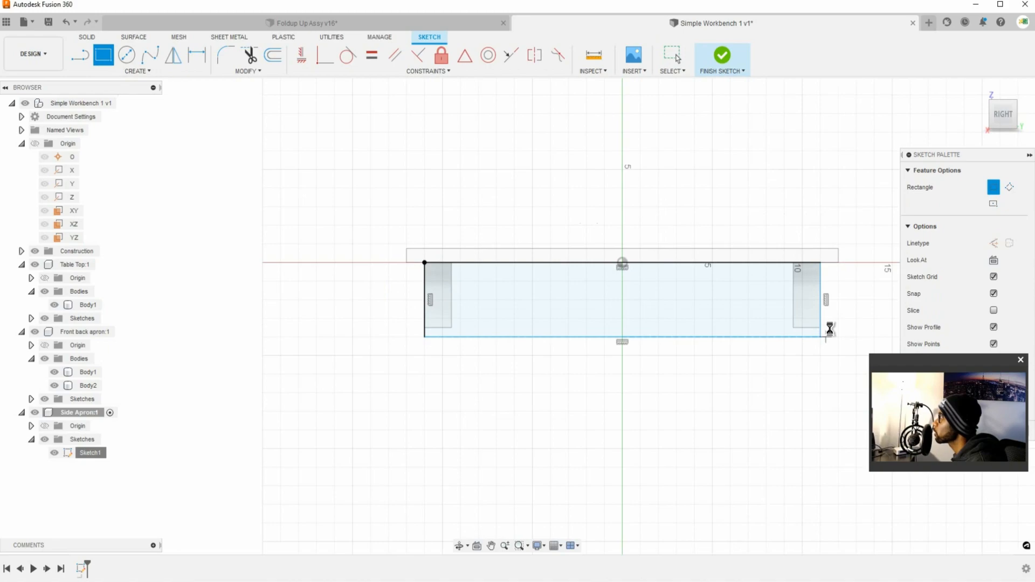
left_click(672, 55)
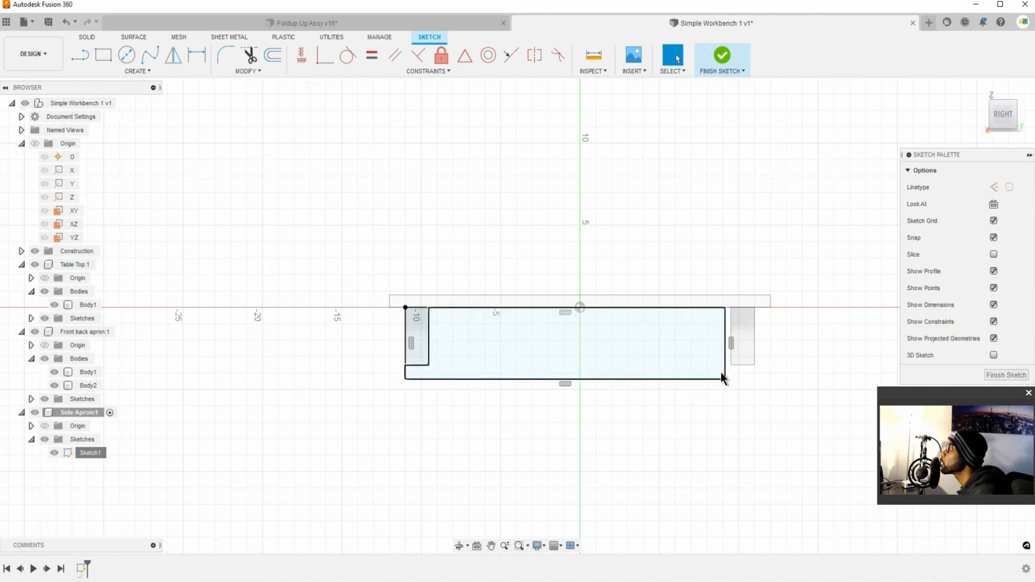
- Align the rectangle's ends with the aprons' outer faces so it spans the full 22.00 in width
left_click(634, 308)
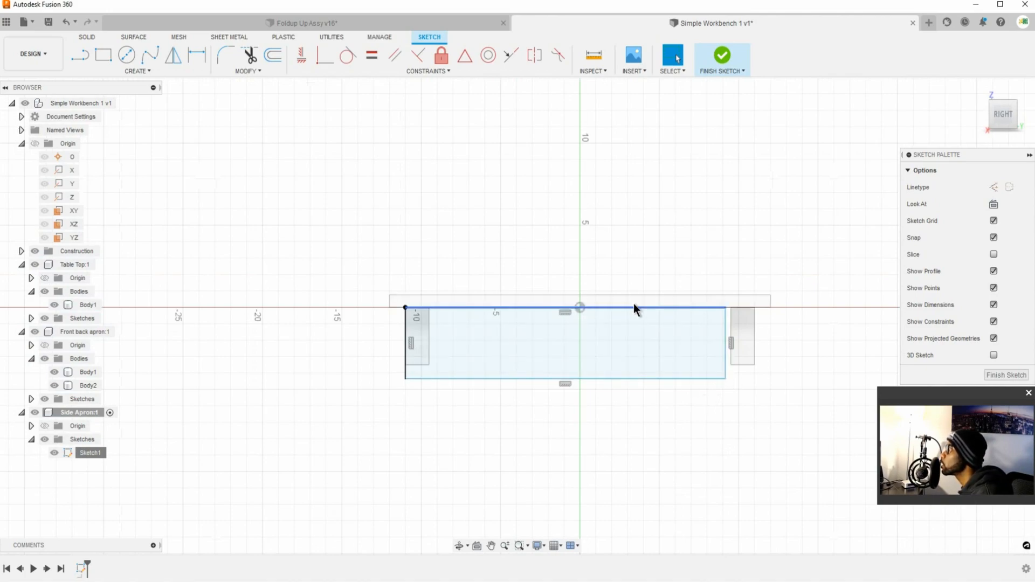
left_click(414, 377)
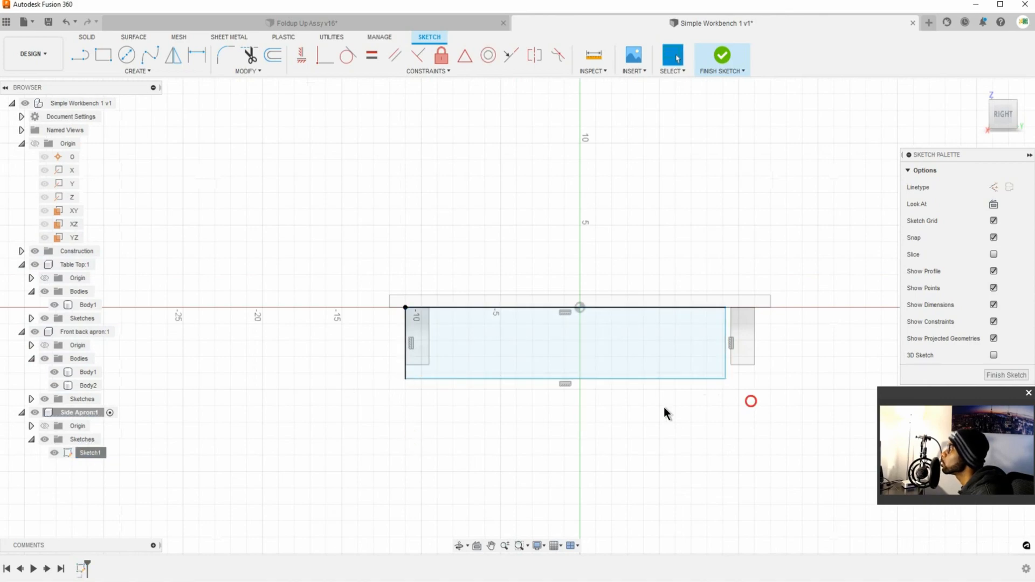
mouse_move(779, 376)
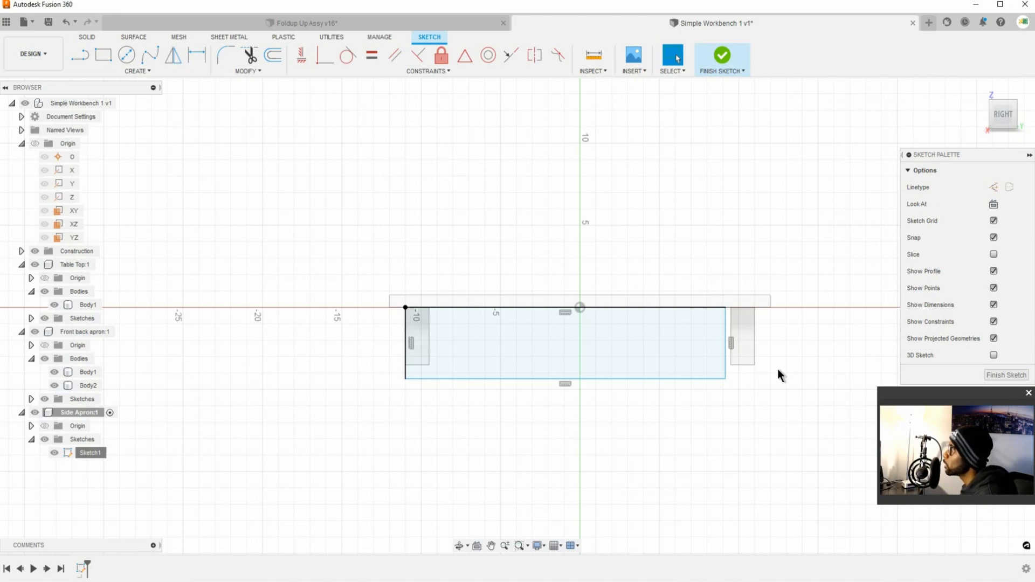
left_click(87, 385)
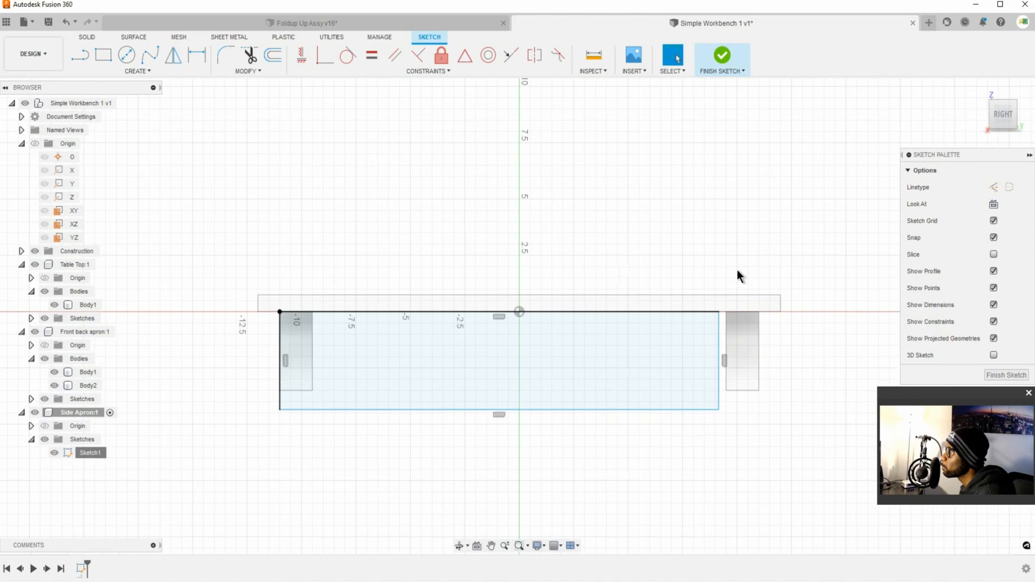
mouse_move(786, 383)
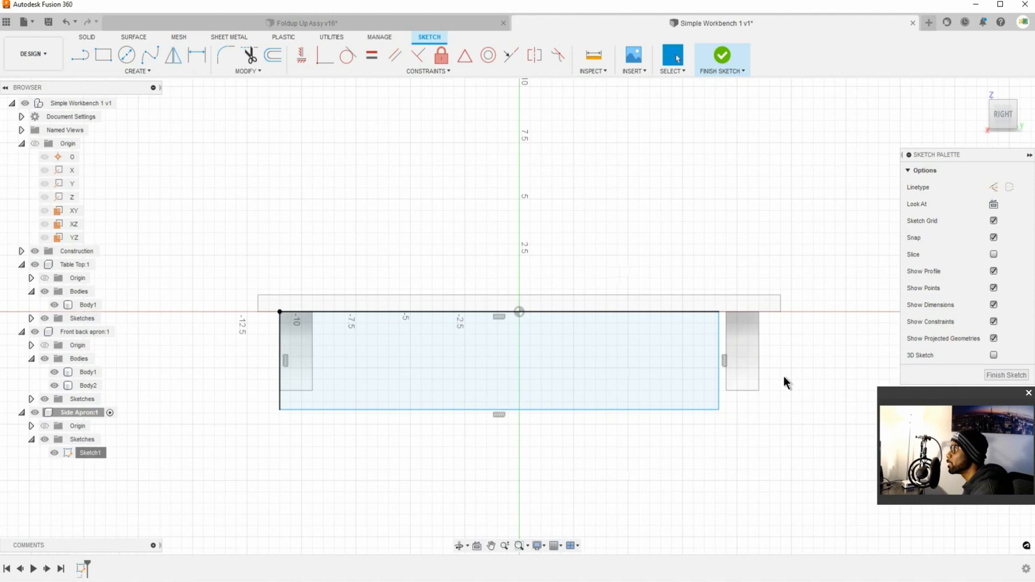
mouse_move(776, 403)
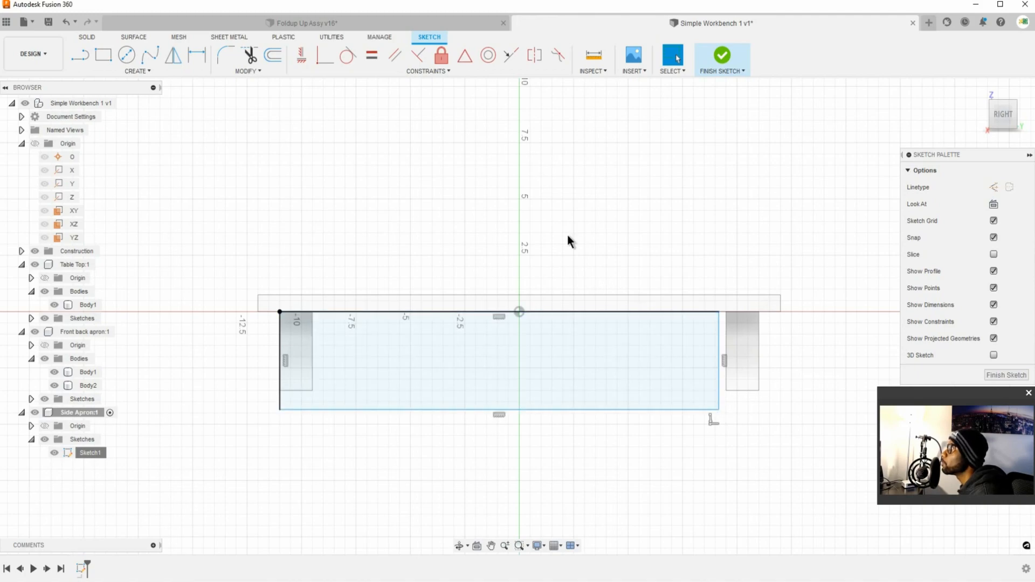
mouse_move(488, 55)
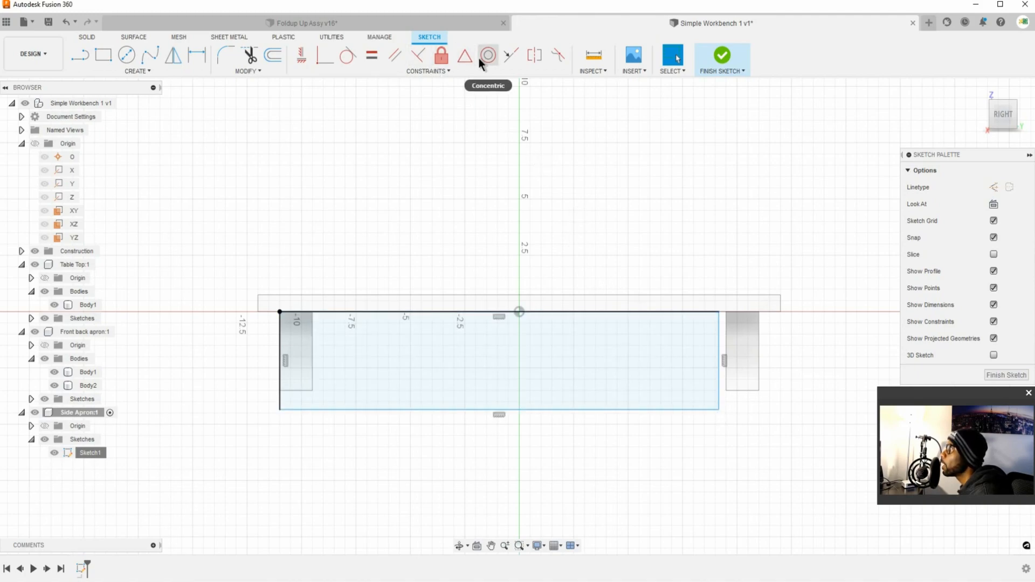
mouse_move(441, 55)
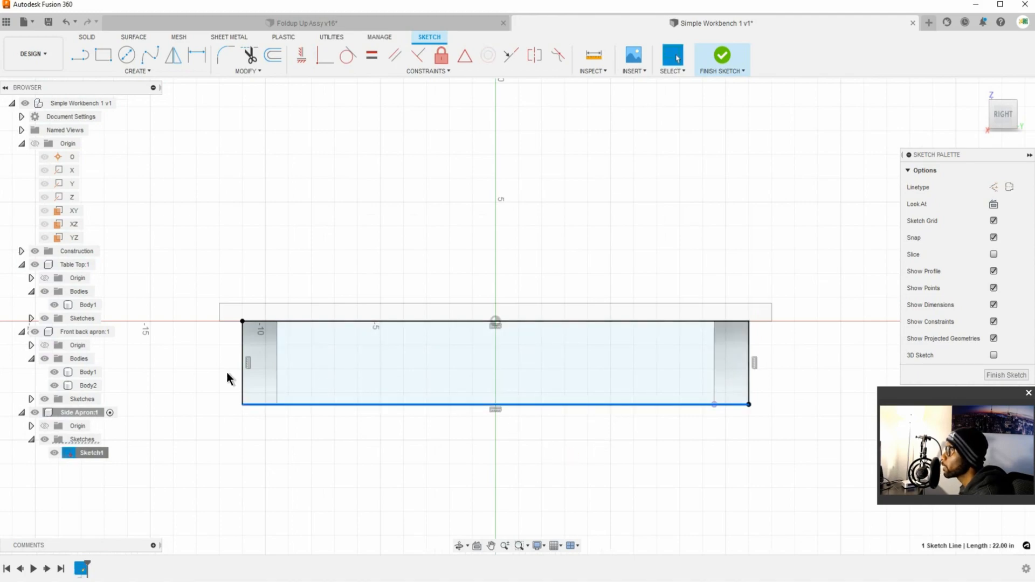
mouse_move(385, 421)
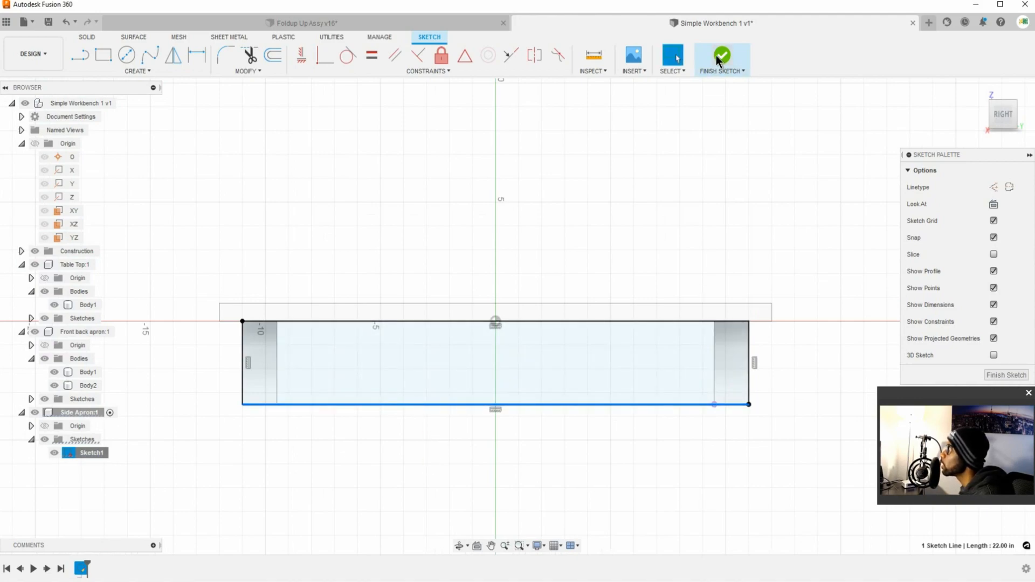
- Finish the side apron sketch and orbit to inspect its upright profile at the table's right end
left_click(723, 59)
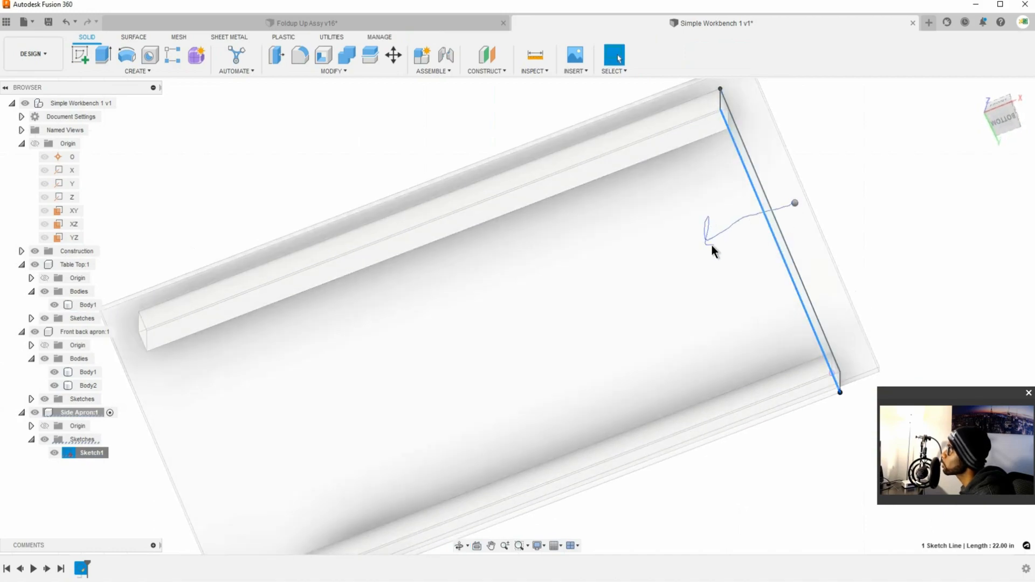
left_click(393, 55)
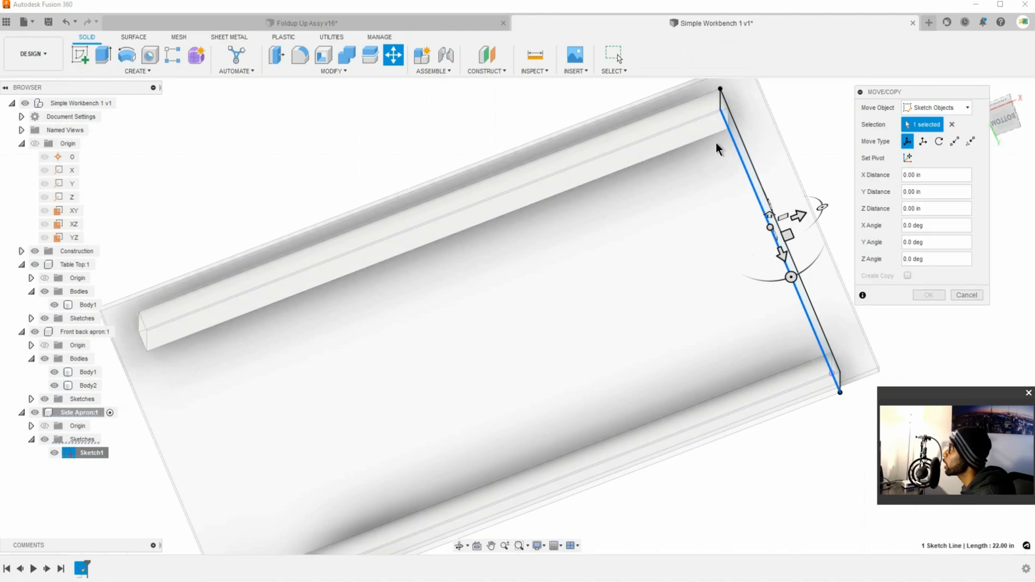
mouse_move(632, 135)
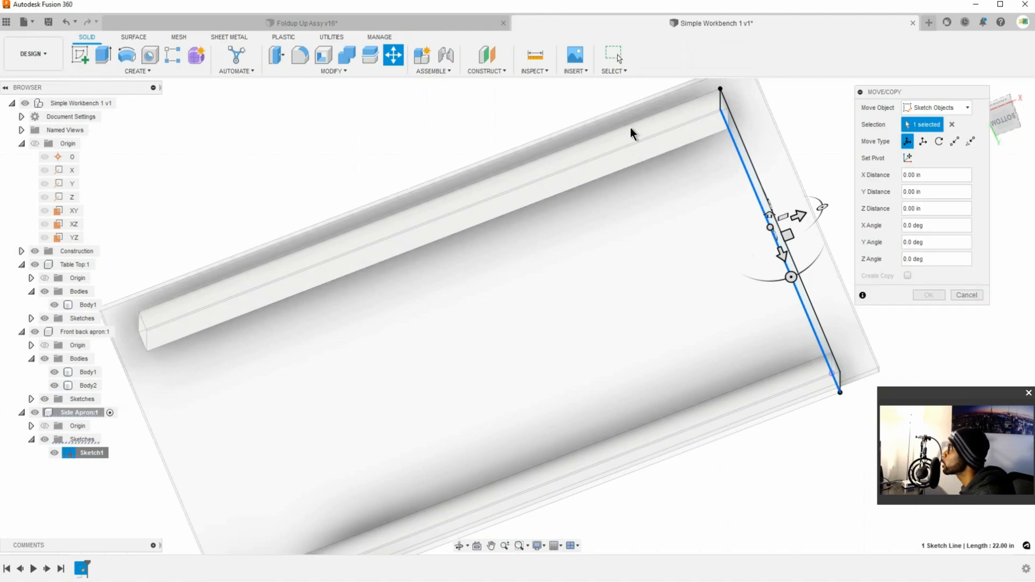
mouse_move(746, 207)
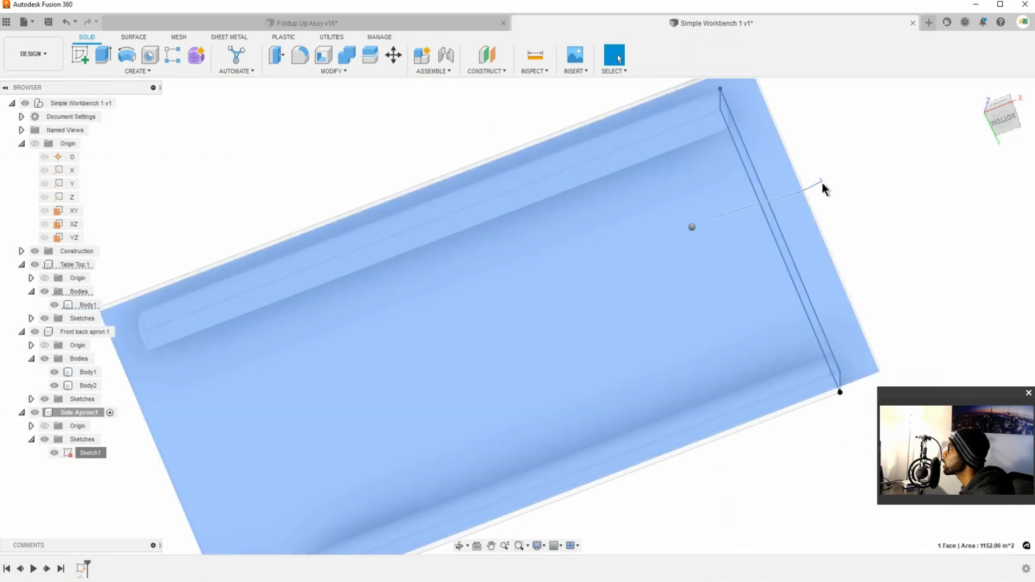
right_click(692, 227)
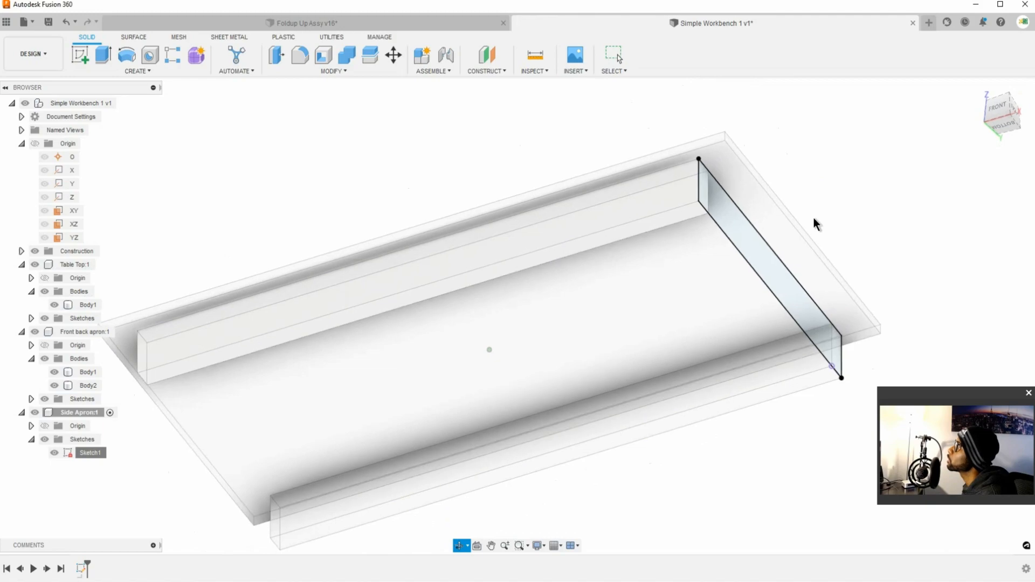
- Extrude both side apron profiles 0.50 in into a solid, then view the model from the front
left_click(102, 55)
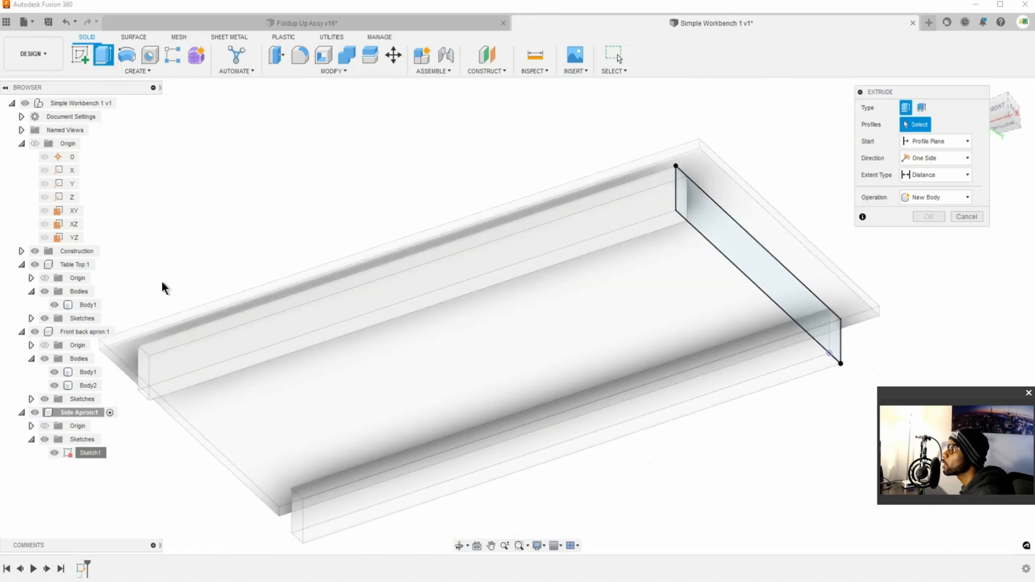
mouse_move(728, 242)
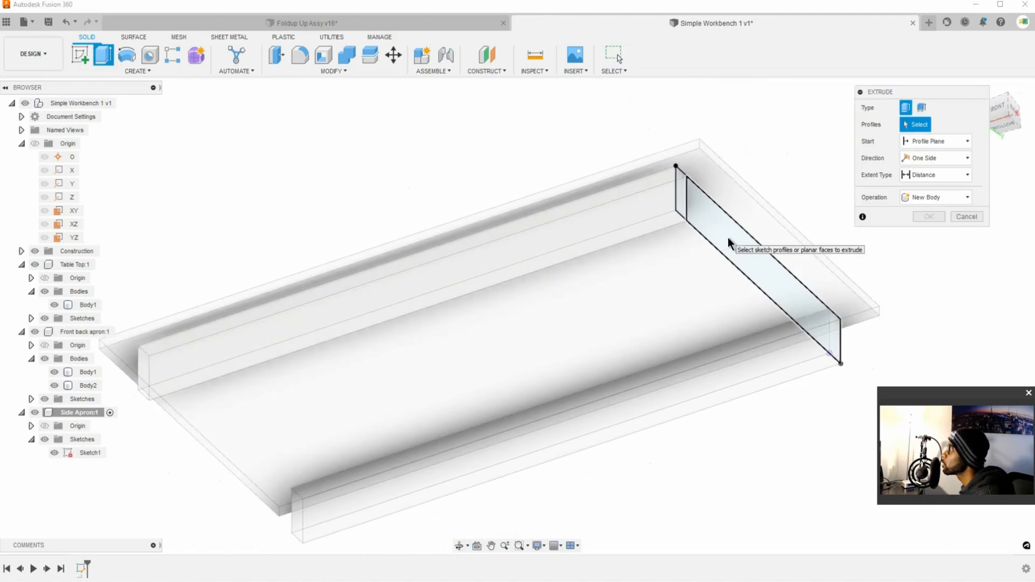
left_click(746, 264)
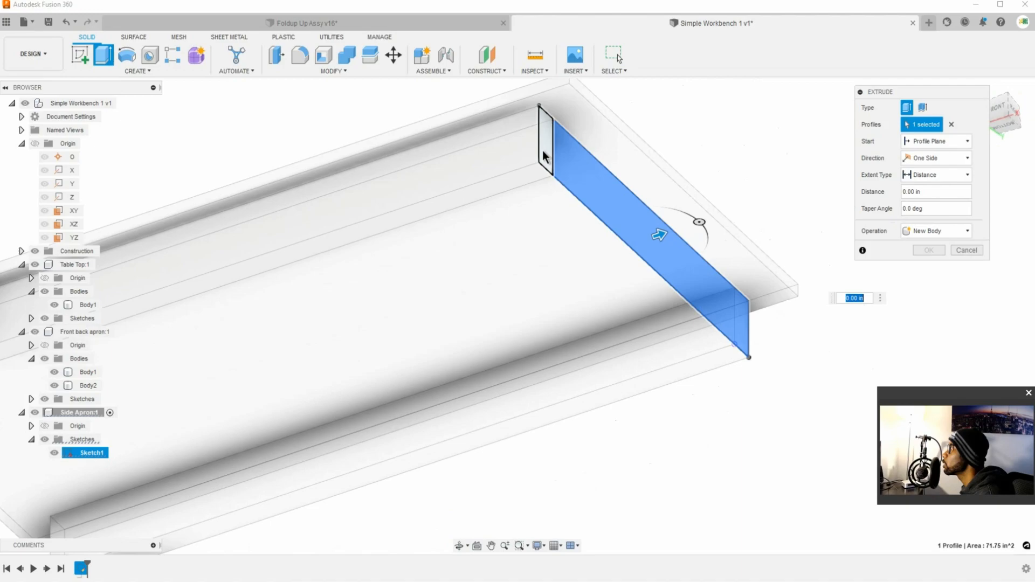
mouse_move(548, 147)
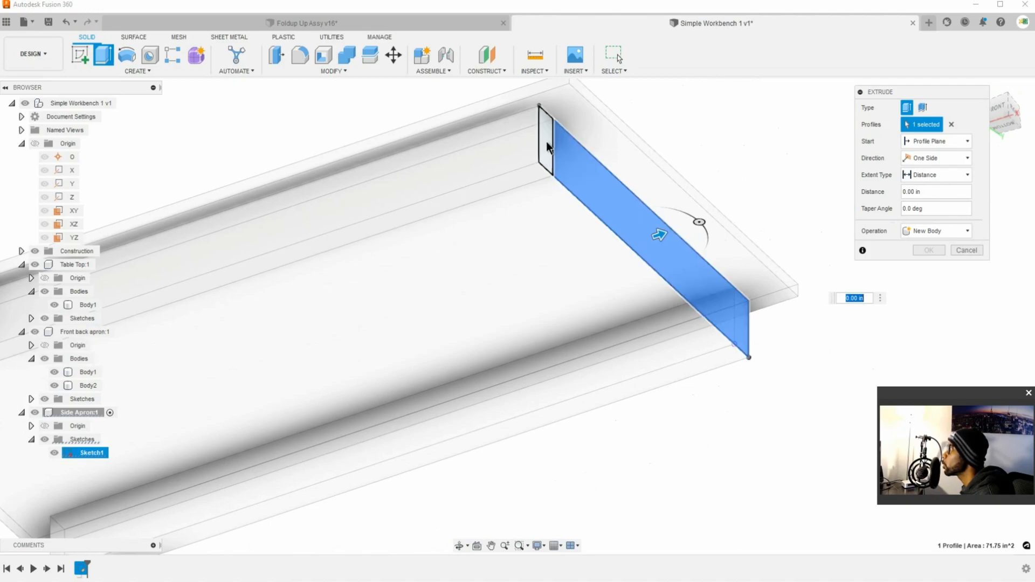
left_click(965, 250)
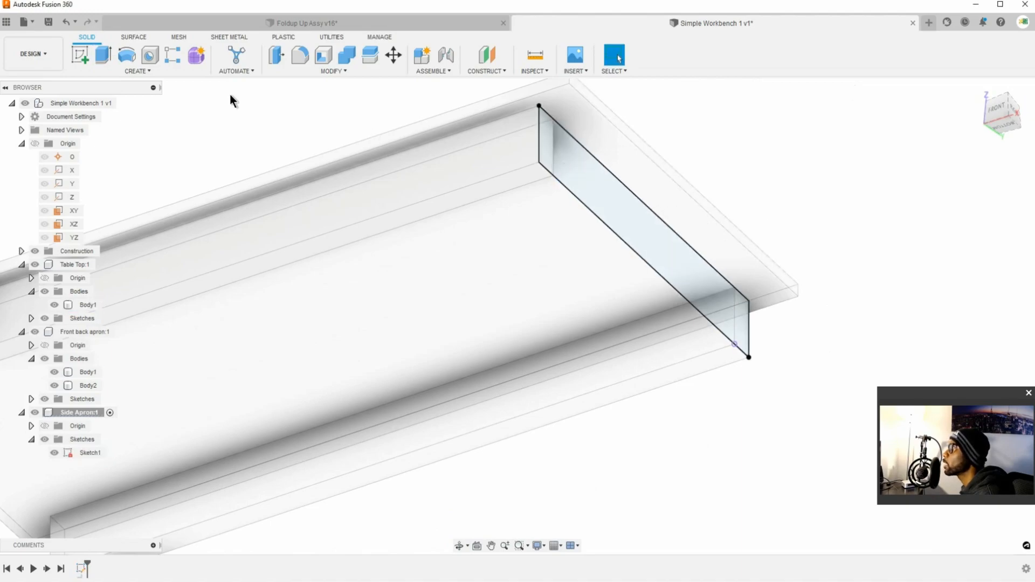
left_click(103, 55)
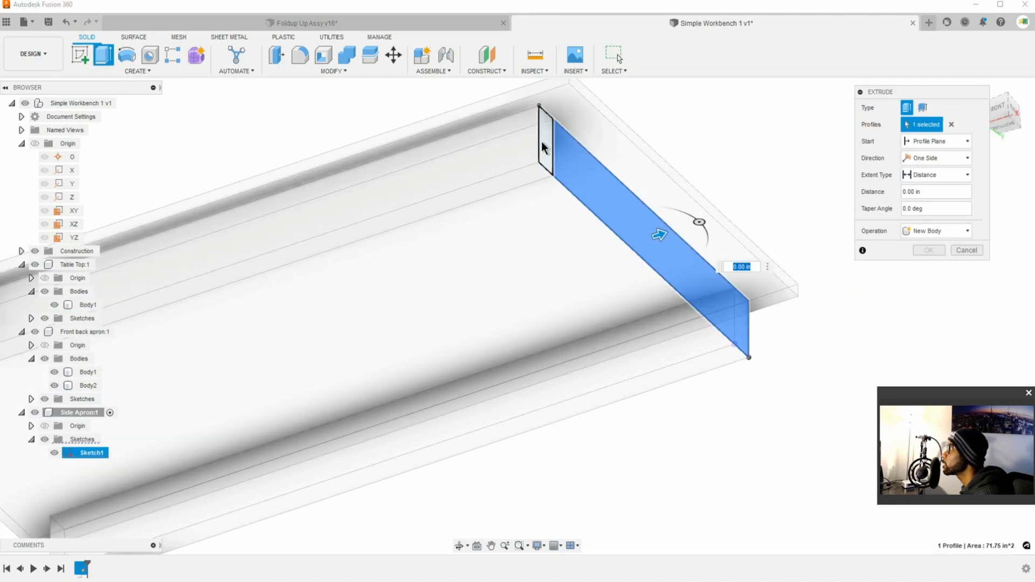
mouse_move(544, 147)
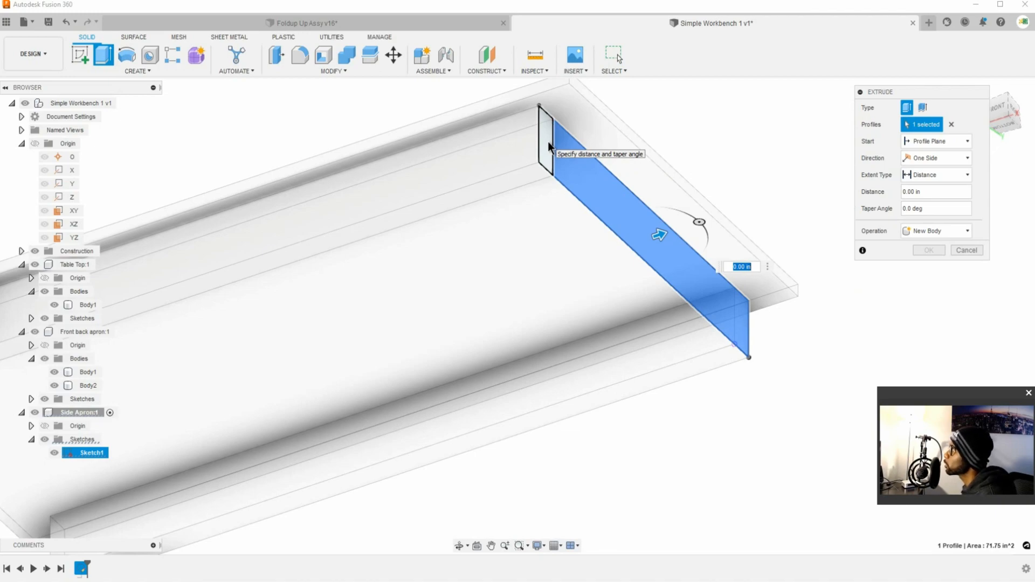
left_click(542, 139)
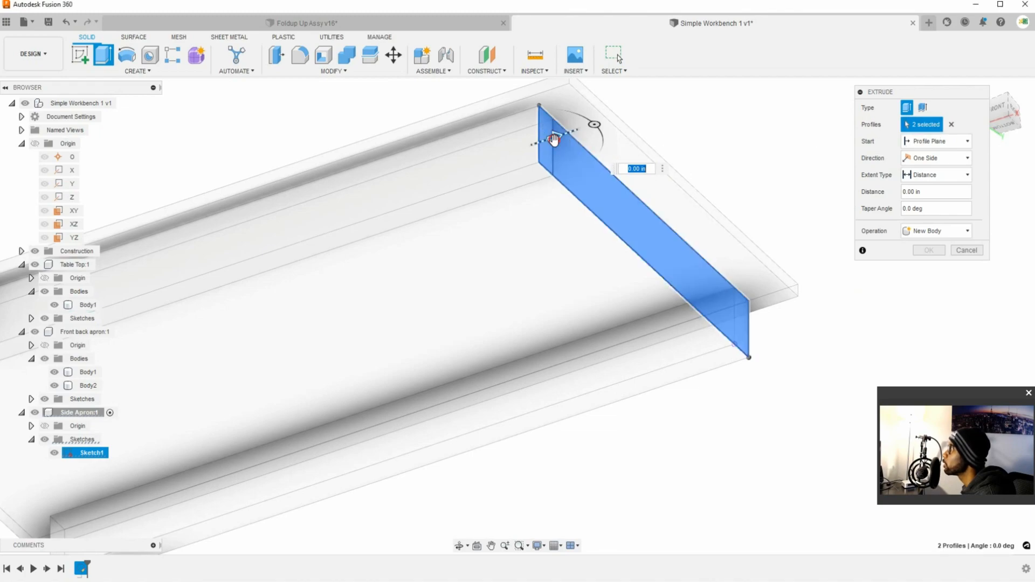
type("0.50")
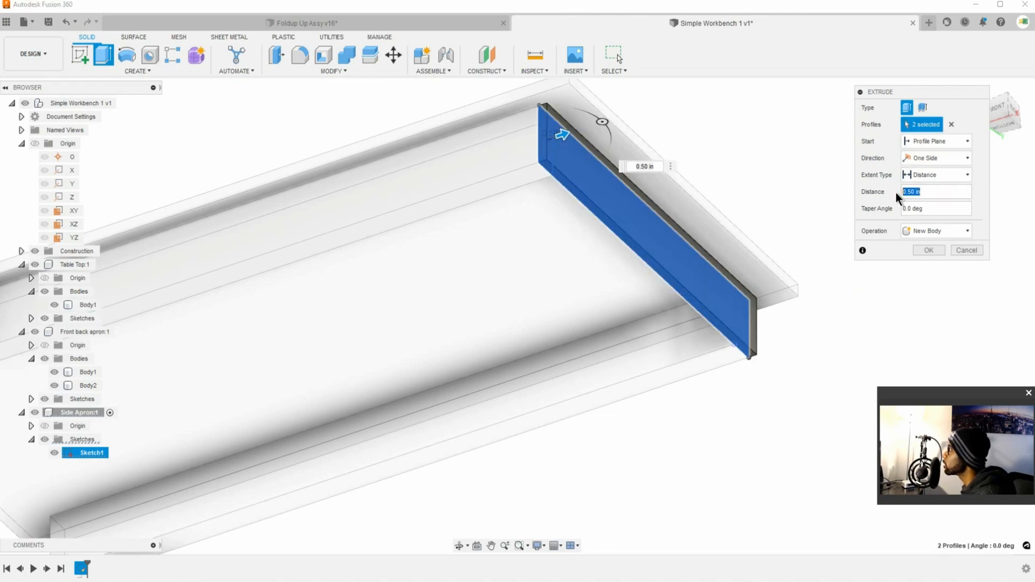
left_click(929, 250)
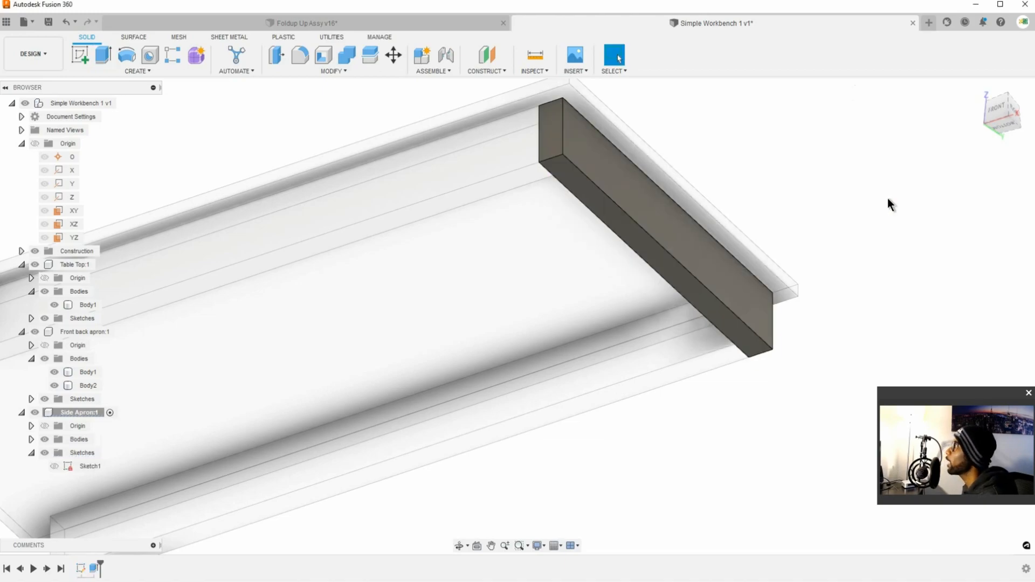
left_click(87, 304)
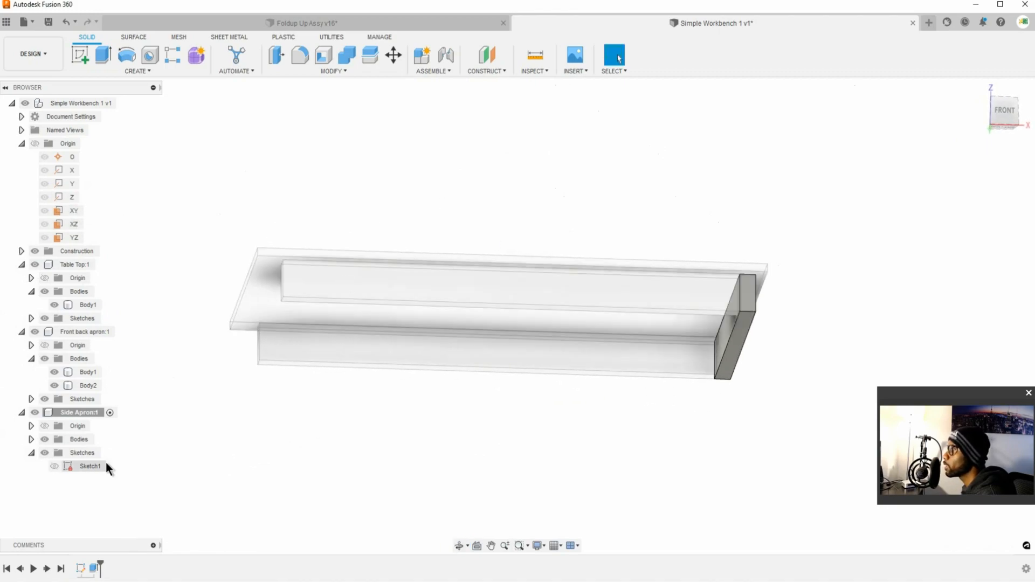
mouse_move(487, 55)
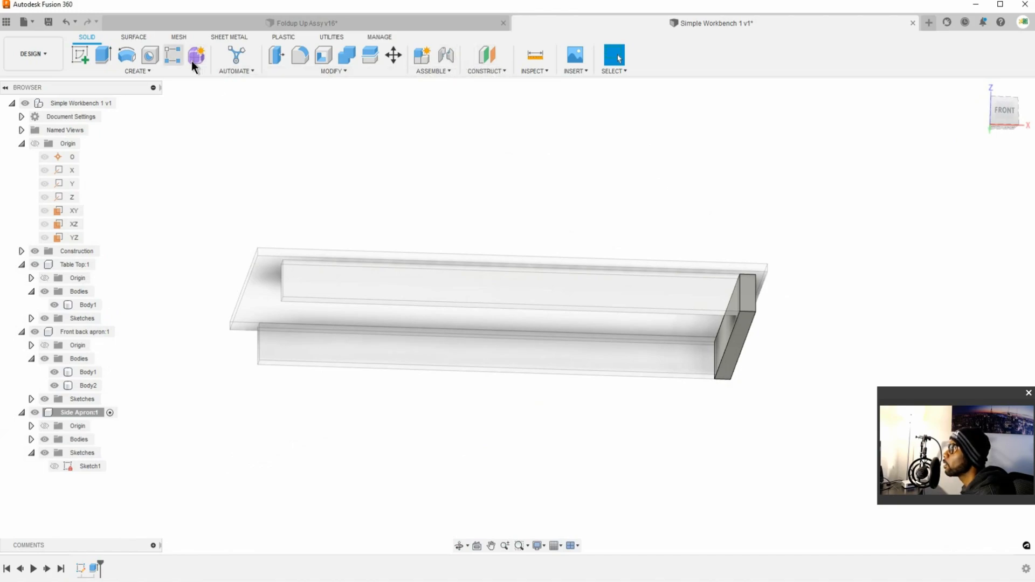
- Mirror the side apron body across the YZ origin plane to give the left end a matching apron
left_click(137, 70)
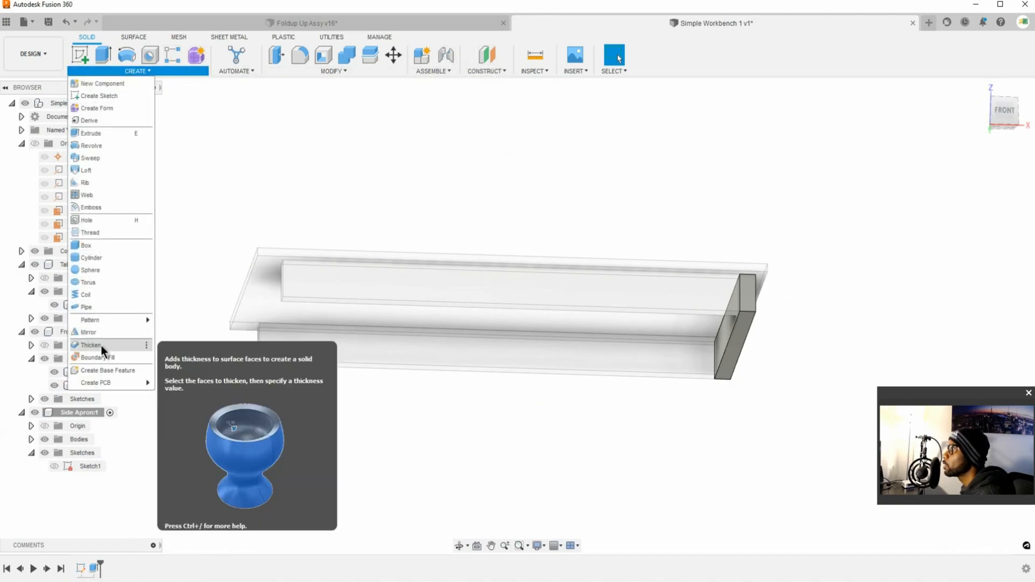
left_click(85, 333)
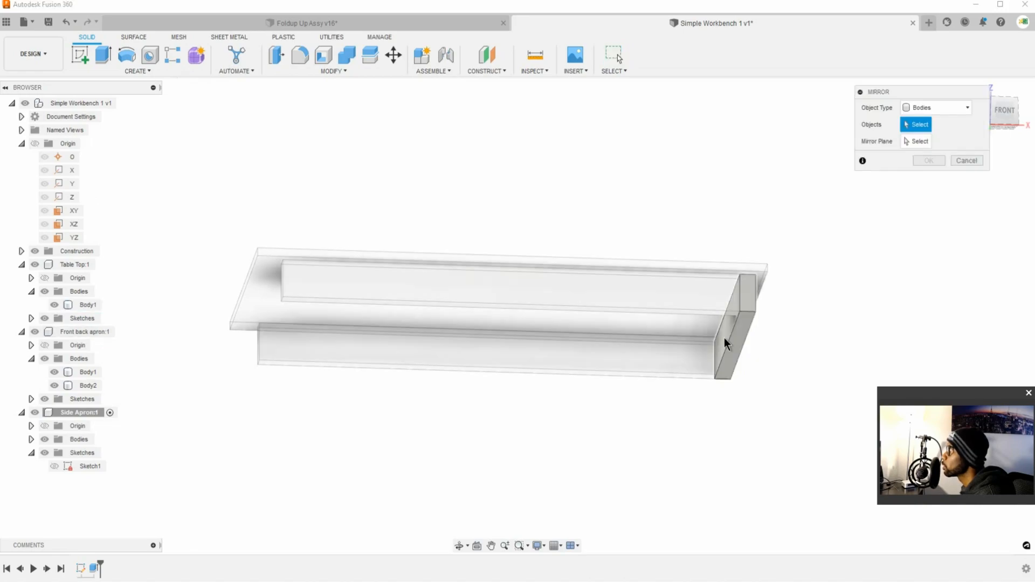
left_click(726, 330)
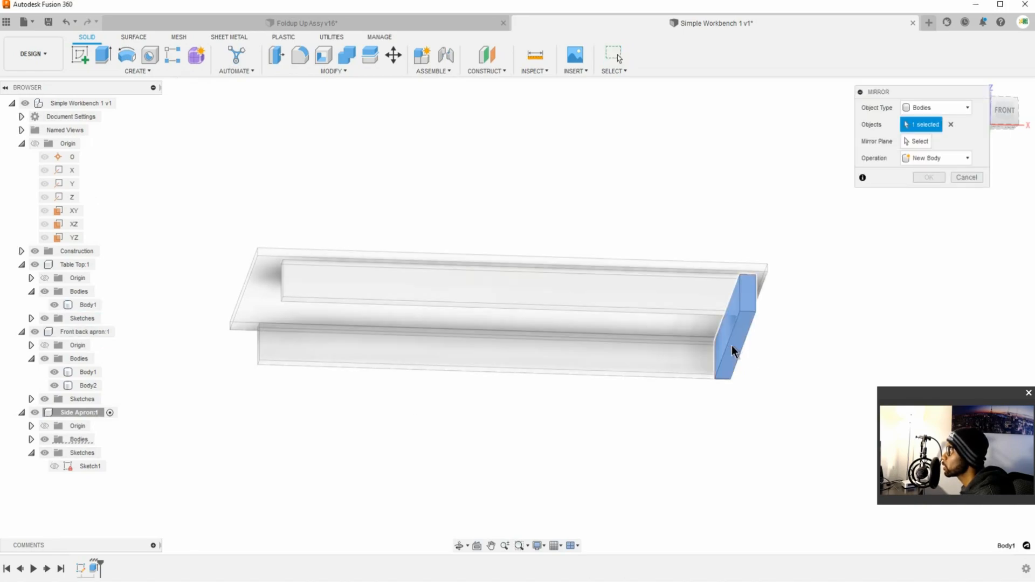
left_click(920, 141)
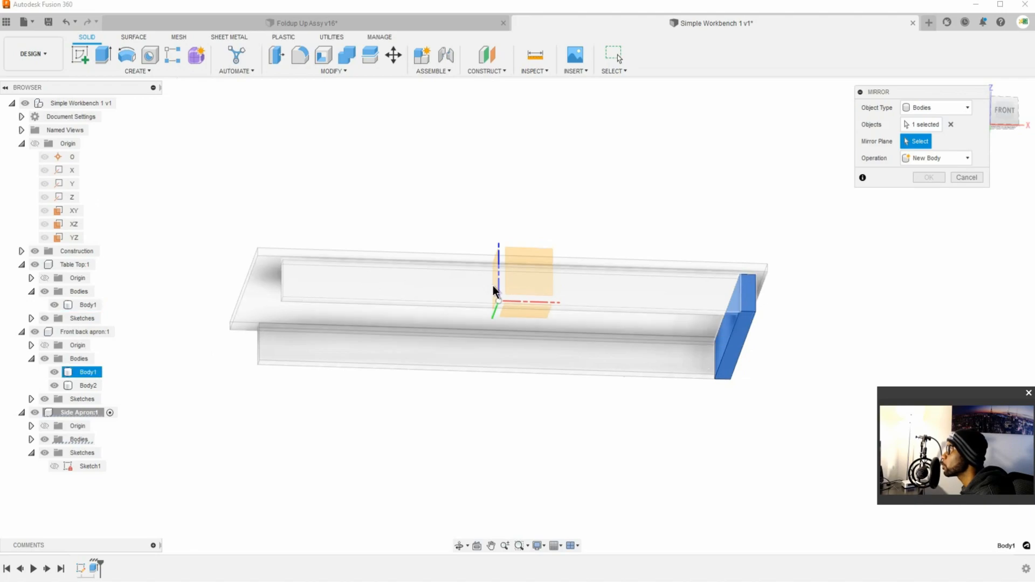
mouse_move(497, 291)
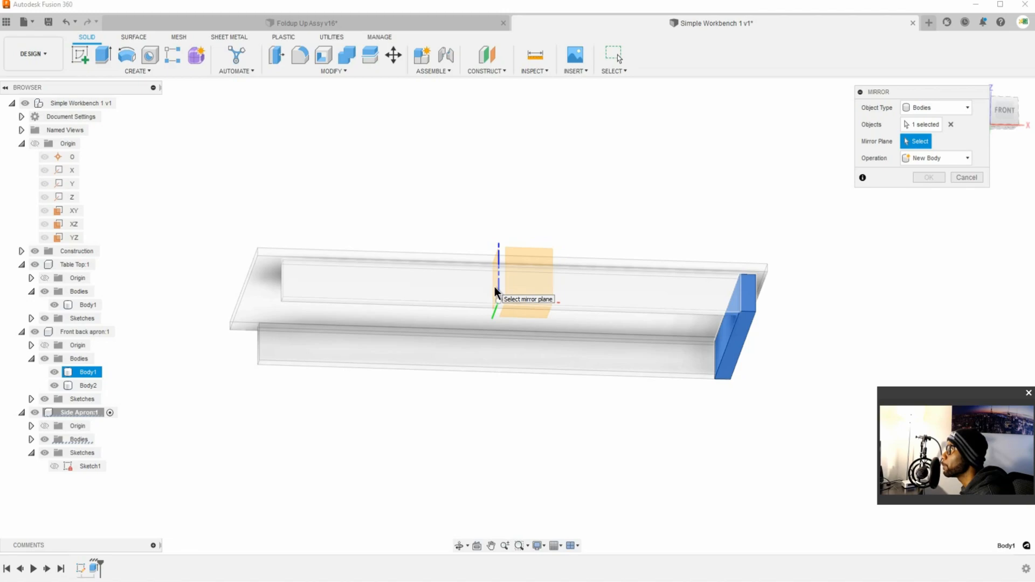
left_click(499, 274)
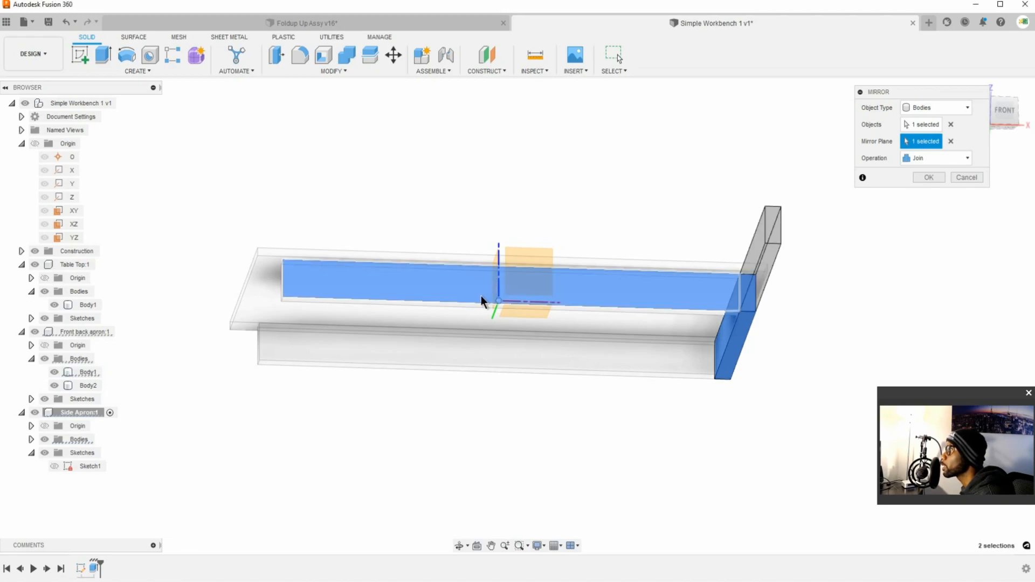
mouse_move(950, 144)
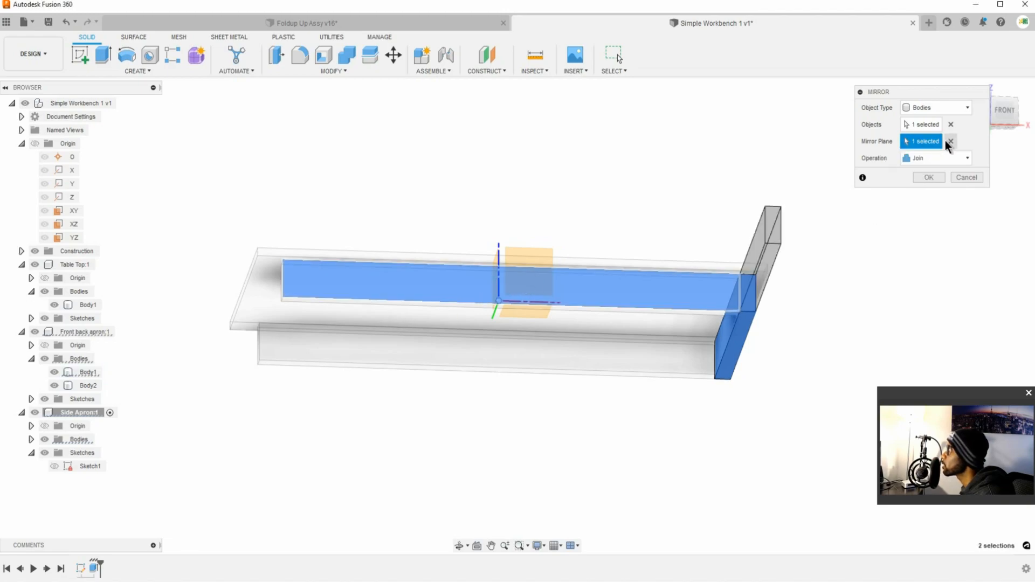
left_click(951, 142)
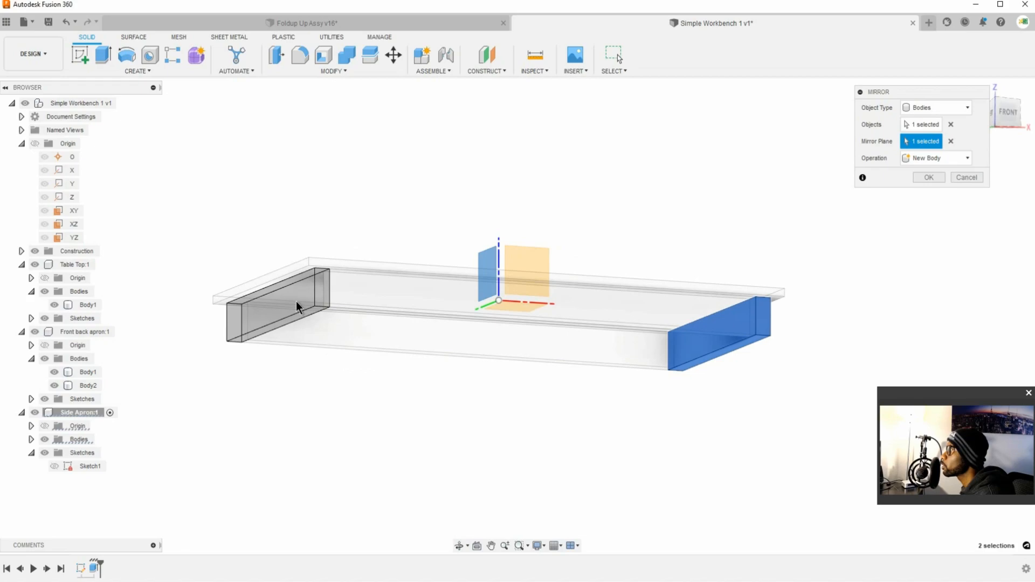
left_click(928, 177)
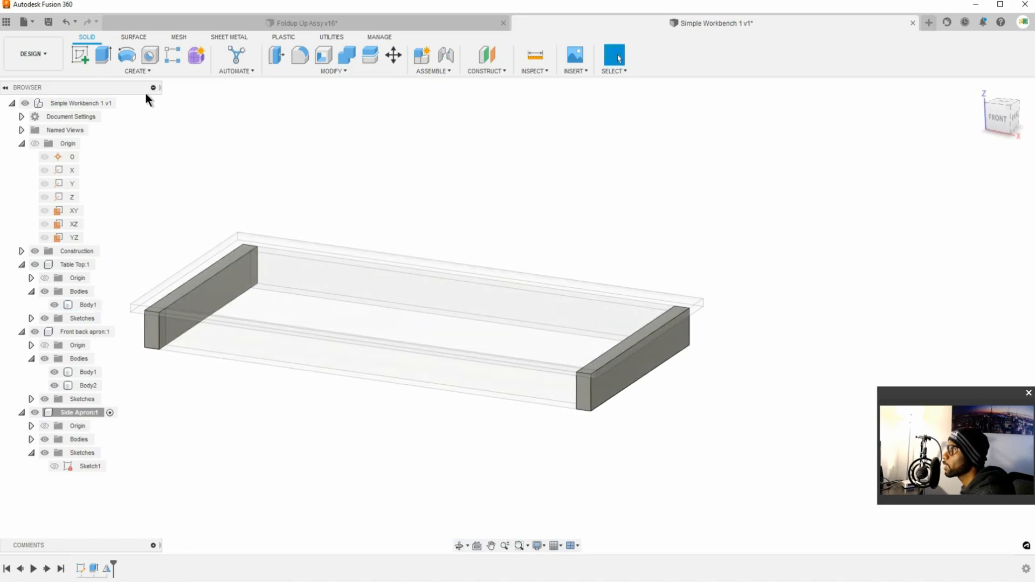
- Activate the top-level Simple Workbench component and return to the Front view of the assembled frame
left_click(88, 304)
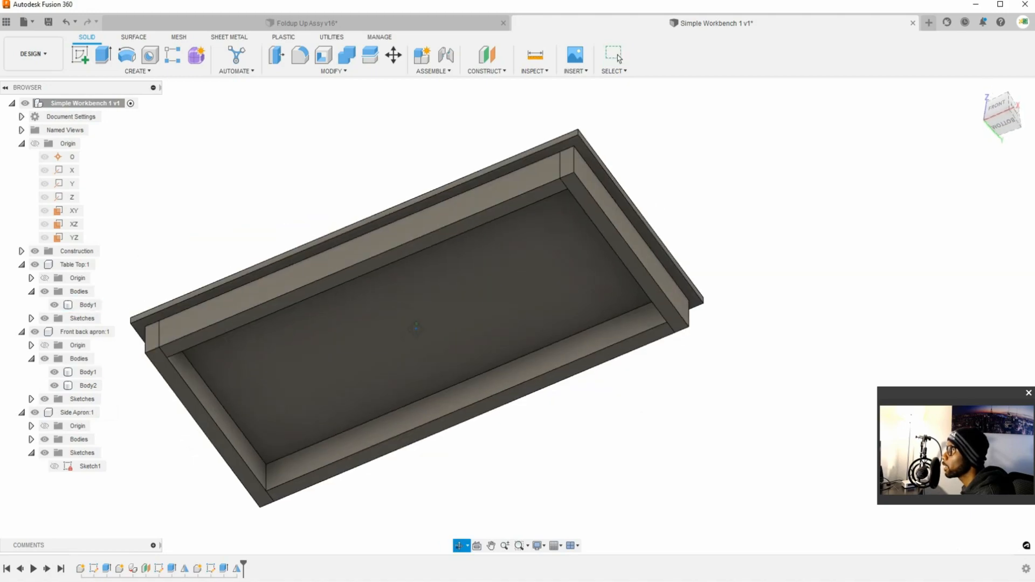
left_click(1000, 113)
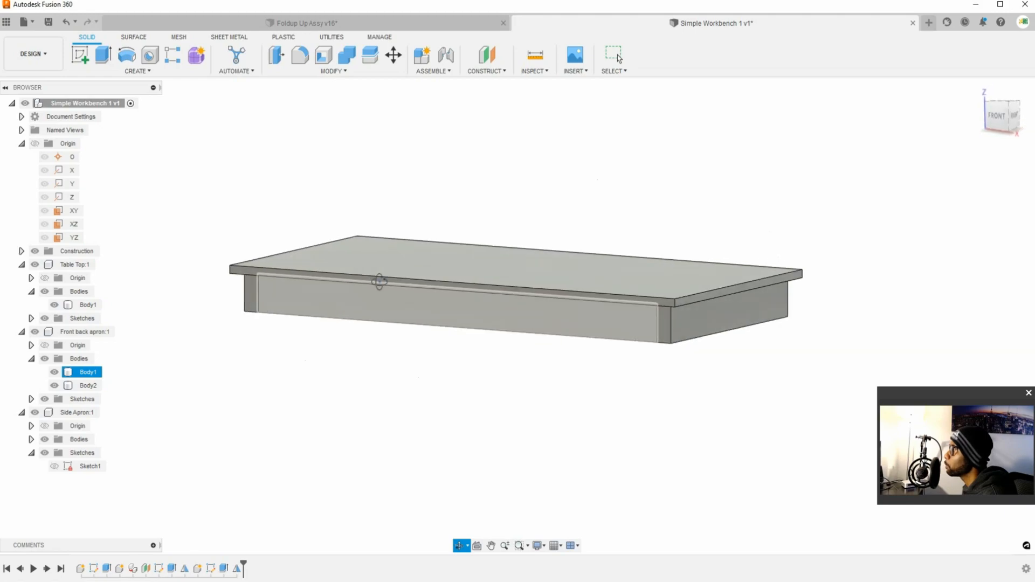
left_click(613, 57)
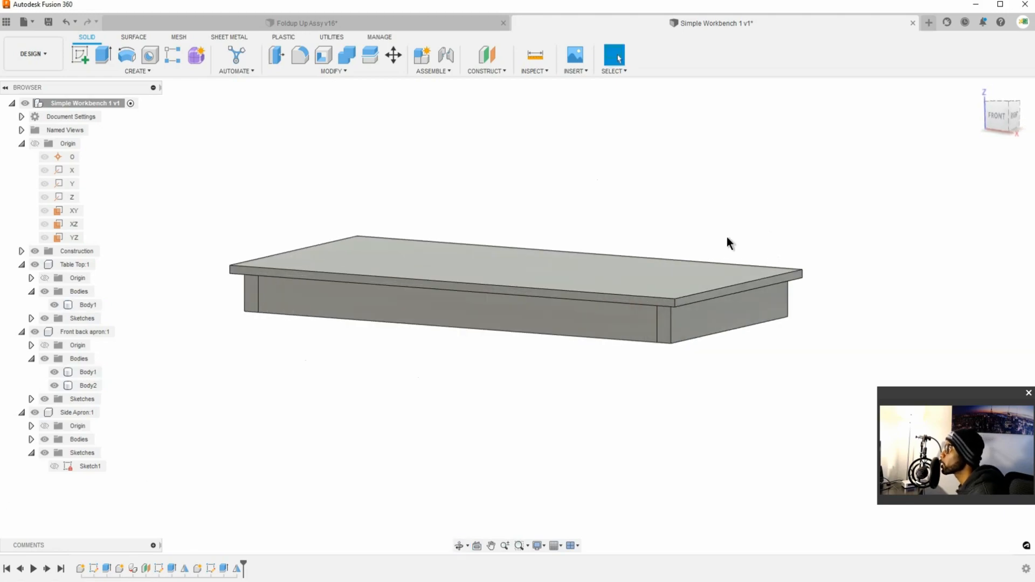